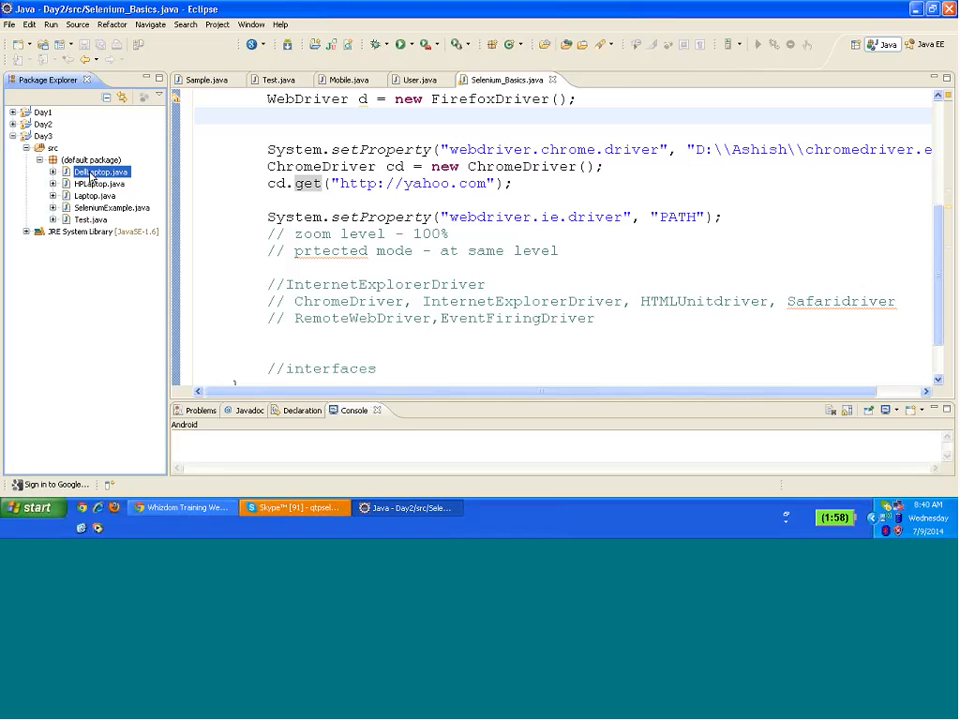
- Open DellLaptop.java and Test.java from the Day3 project in the editor
double_click(100, 171)
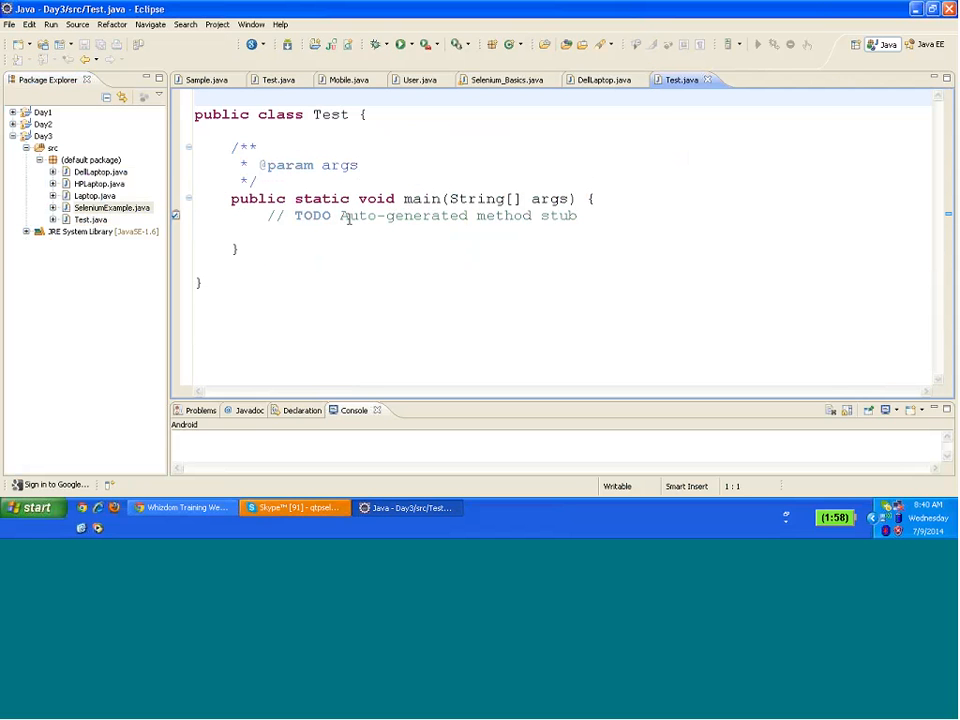
- Open SeleniumExample.java and add all external Selenium JARs to Day3's build path
left_click(770, 79)
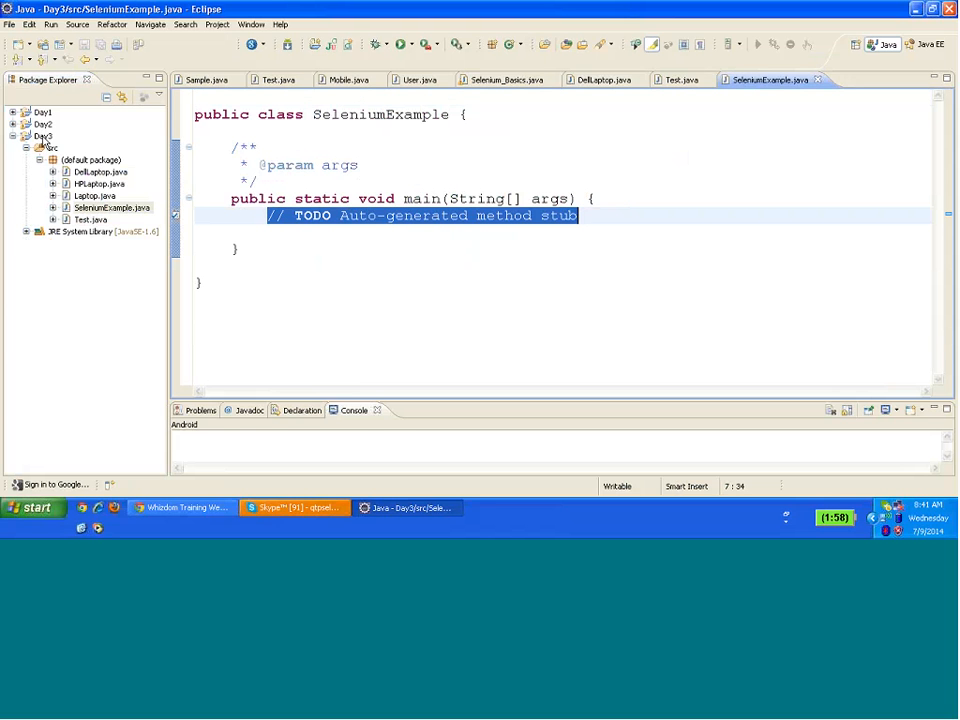
left_click(43, 135)
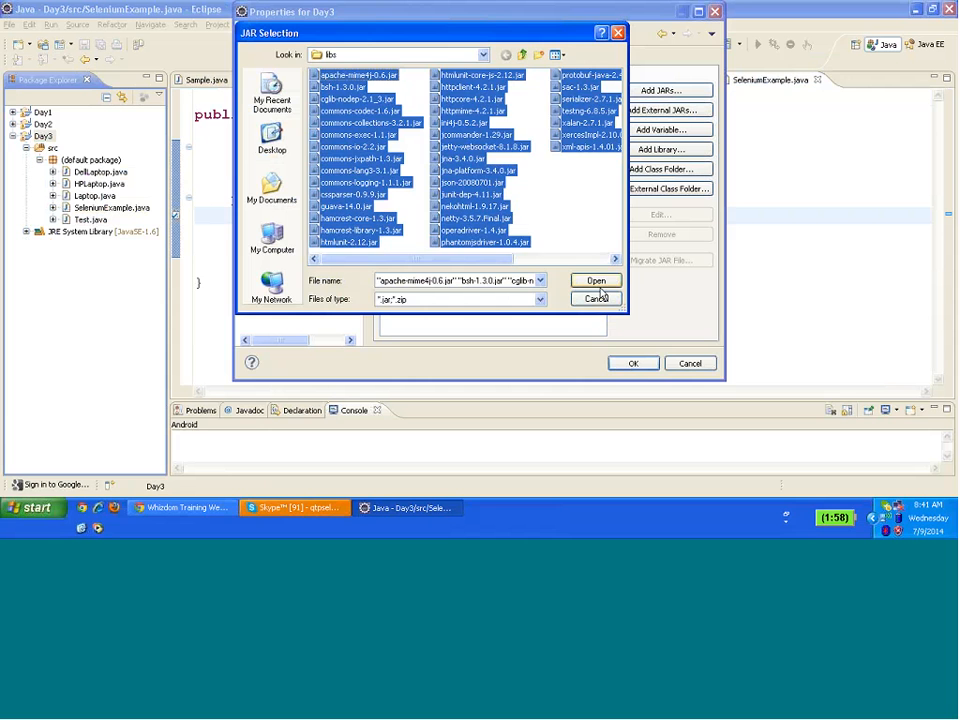
left_click(596, 280)
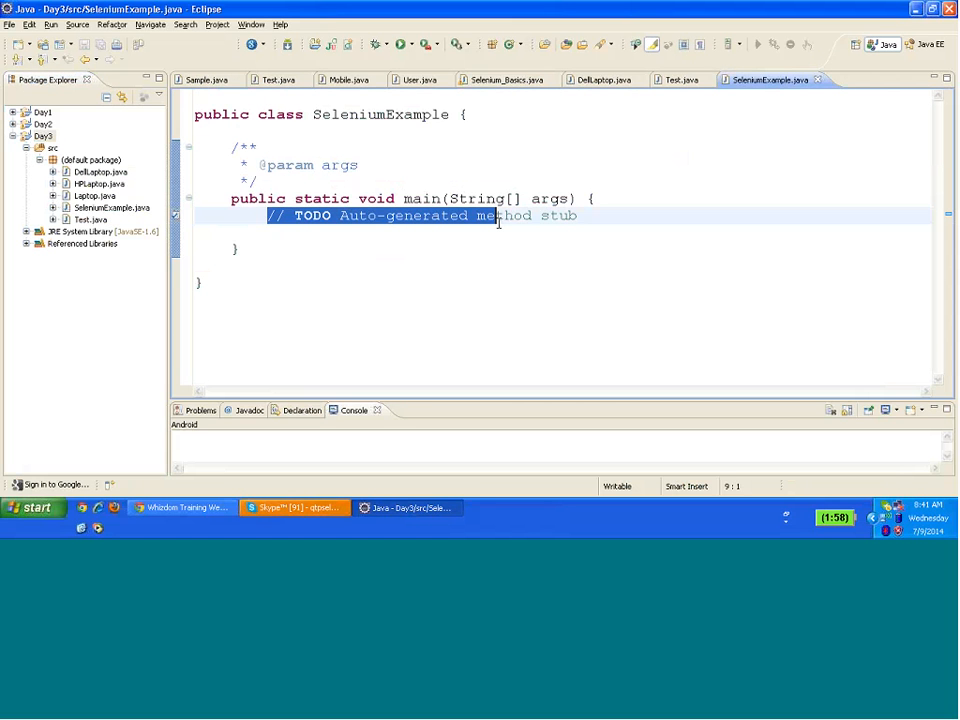
- Create FirefoxDriver f = new FirefoxDriver(); in main, importing FirefoxDriver
type("Fi")
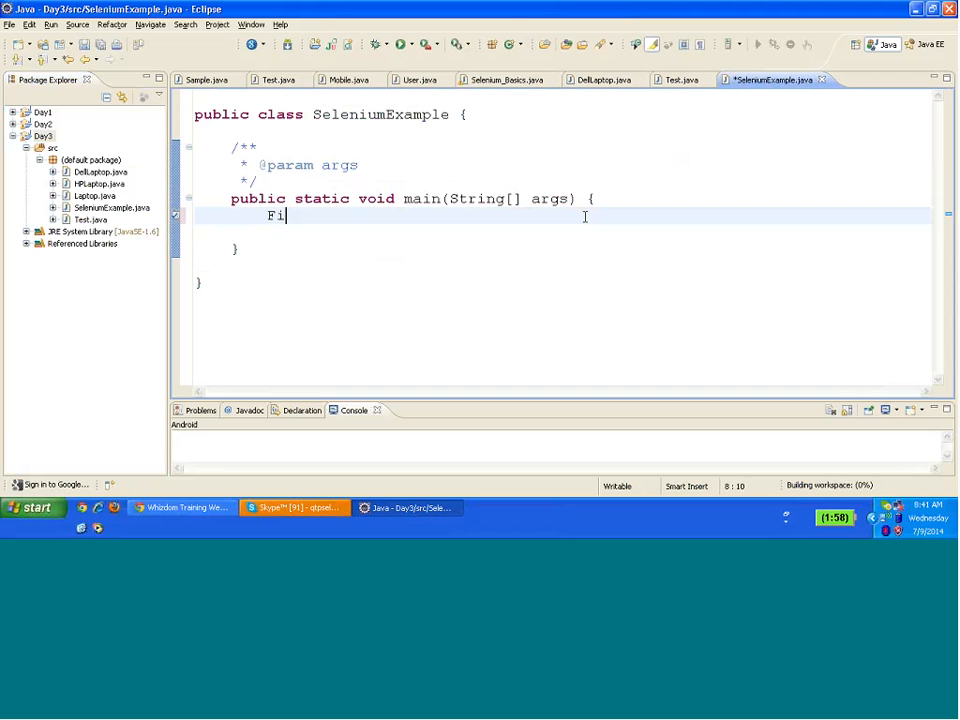
type("refo")
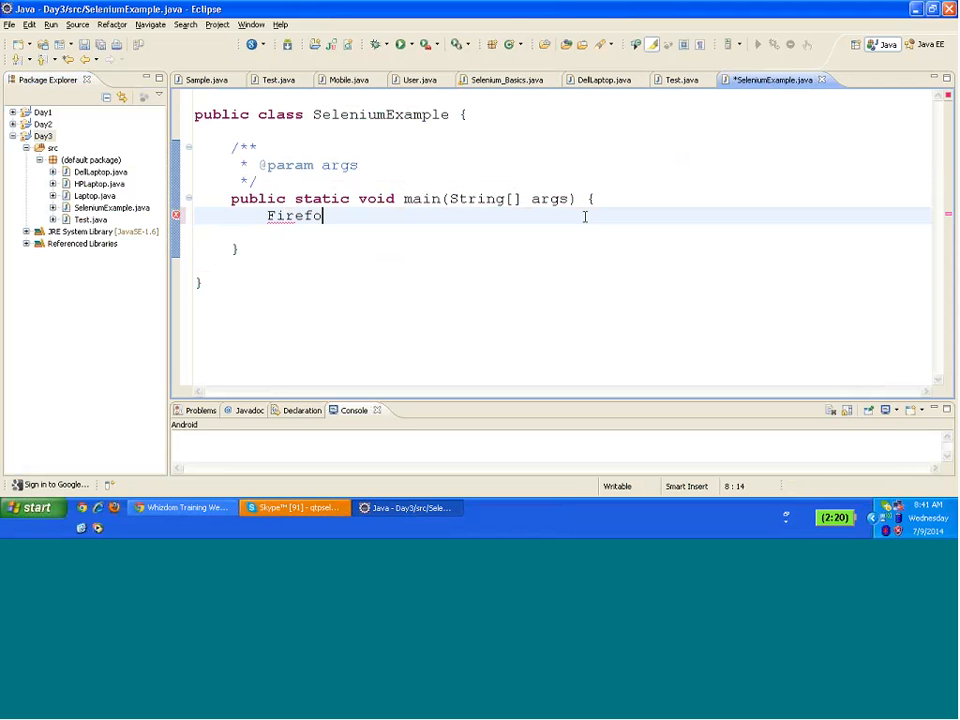
type("xDrv")
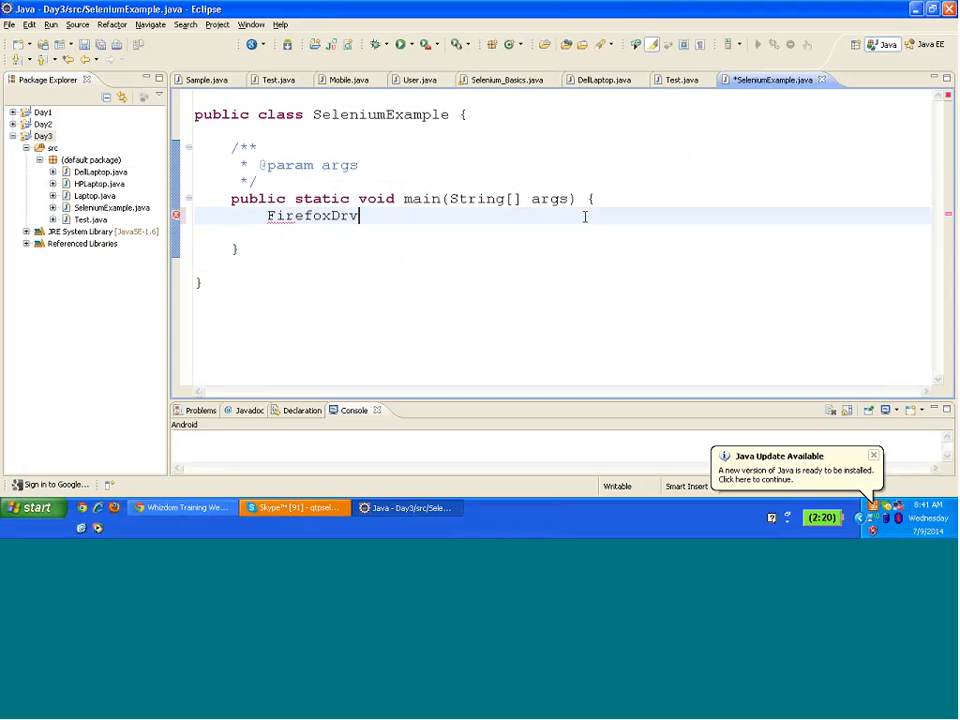
type("iver")
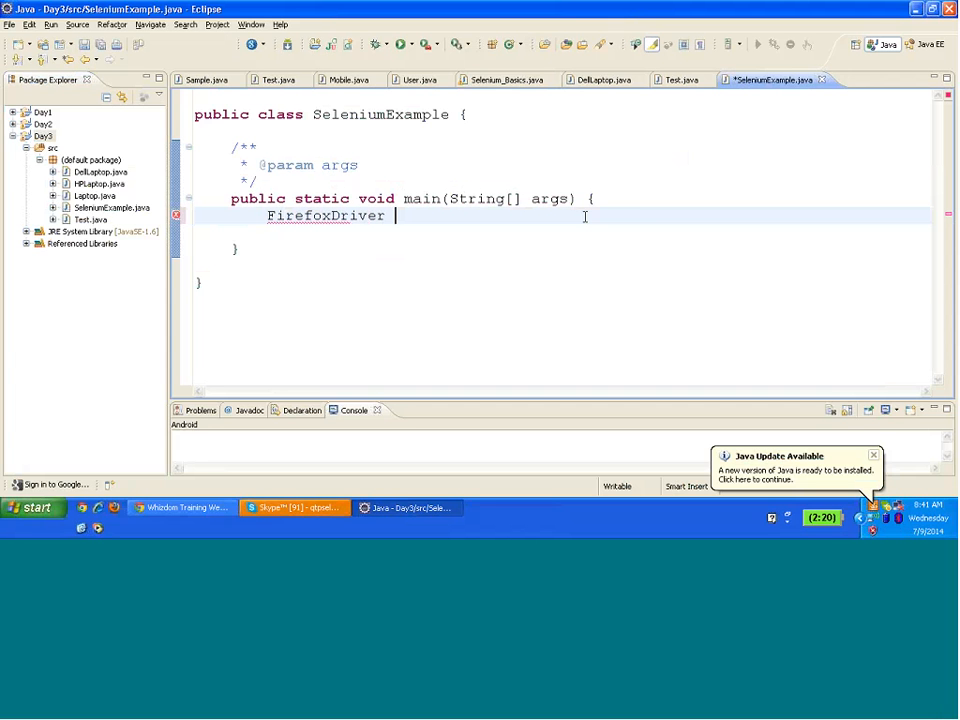
type("f = new")
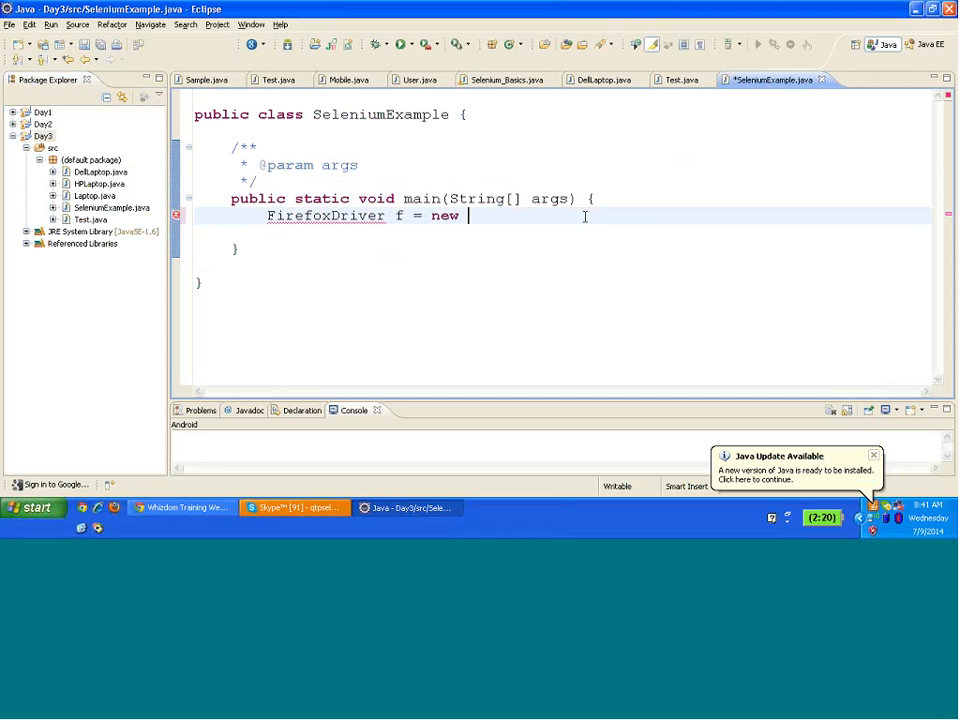
type("Firefox")
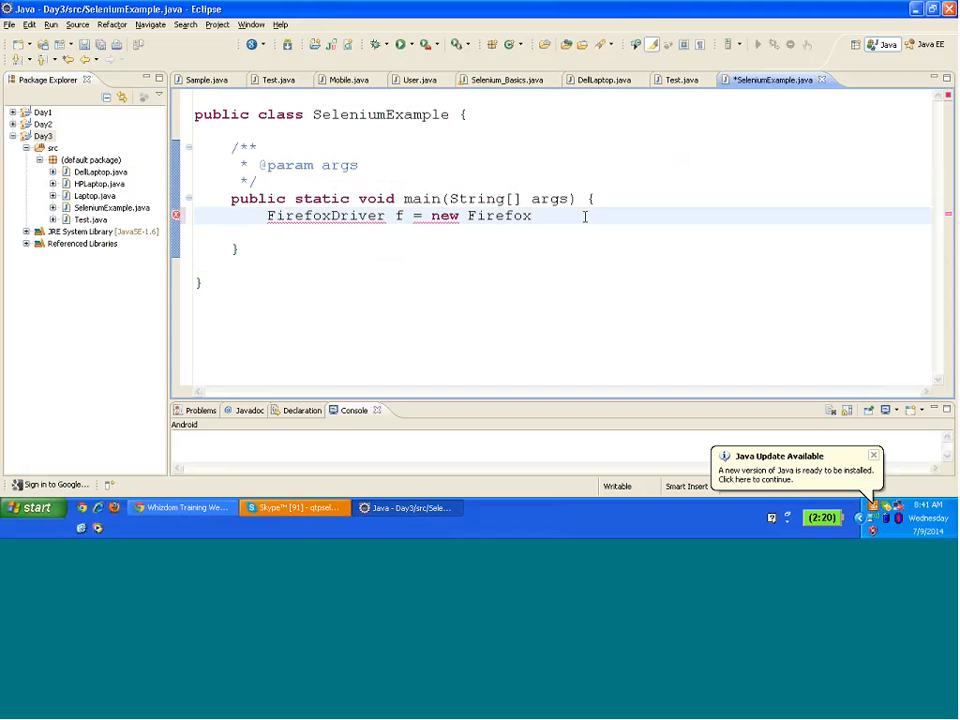
type("Driver")
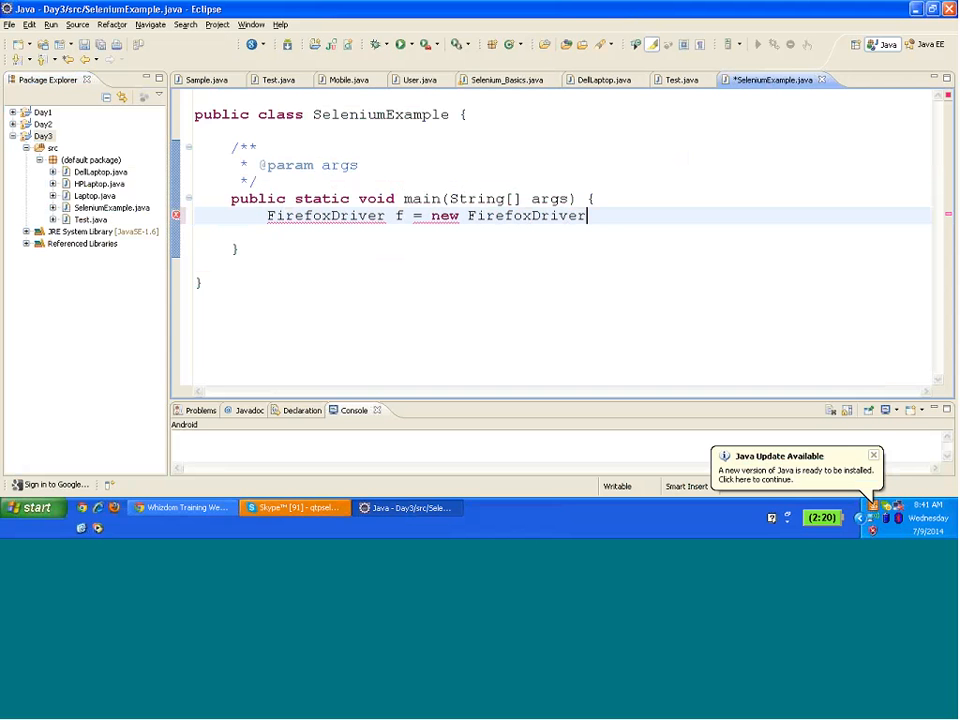
type("();")
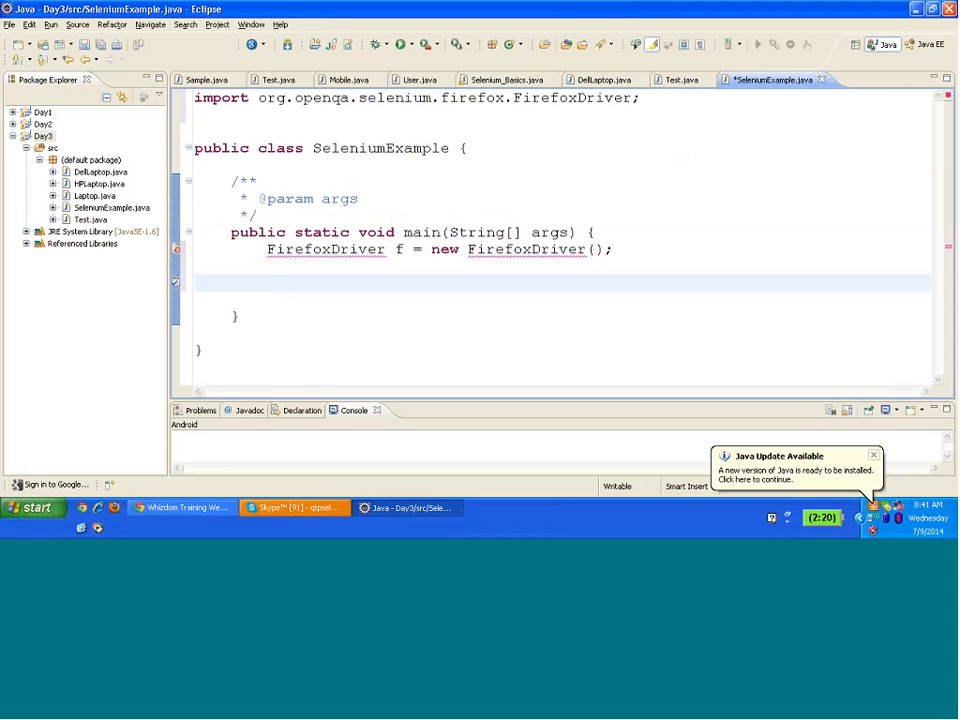
- Create ChromeDriver c = new ChromeDriver(); below it, importing ChromeDriver
type("Chrome")
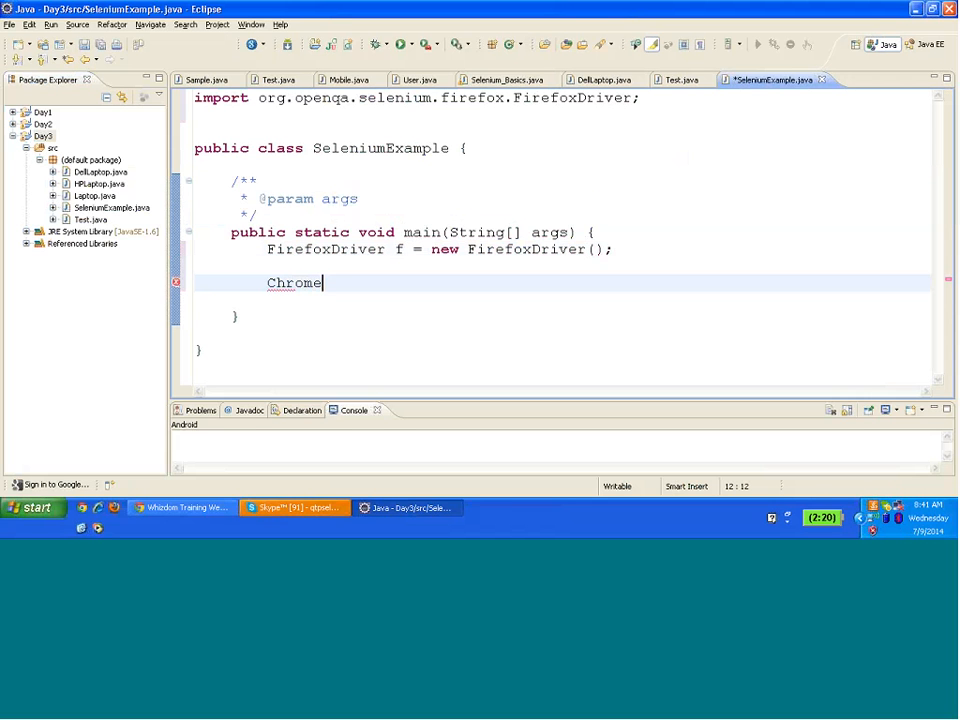
type("Driver")
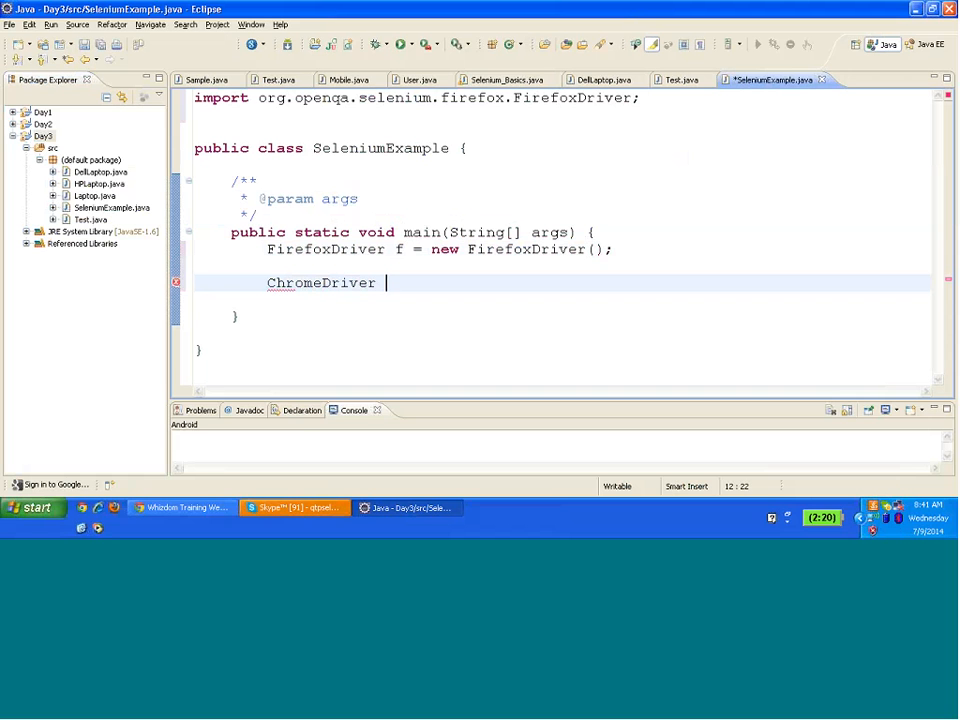
type("c = new")
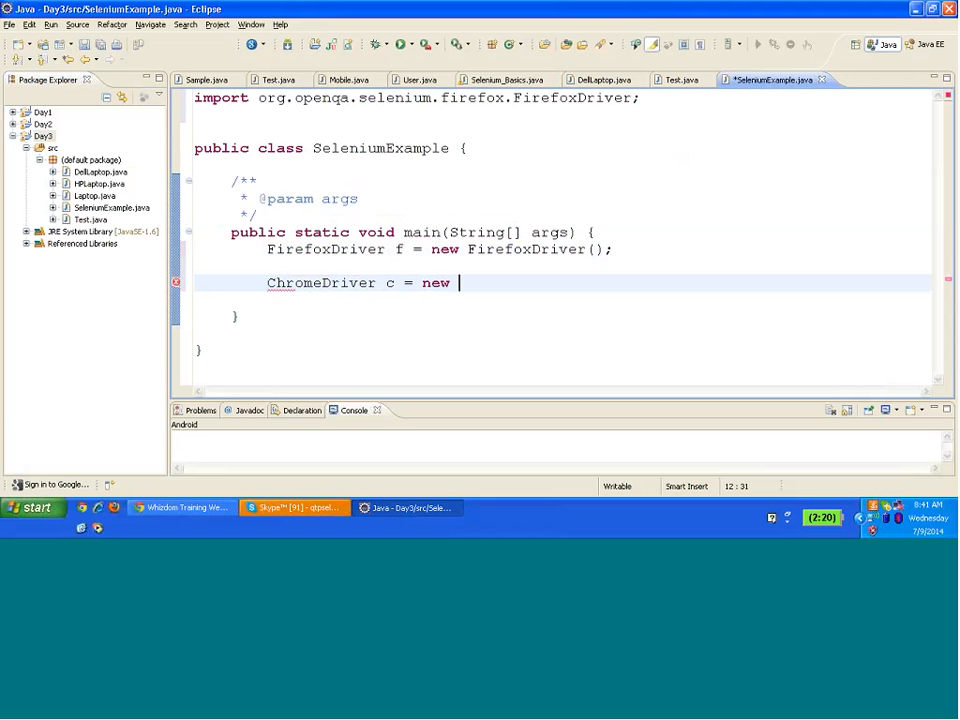
type("ChromeDriver()")
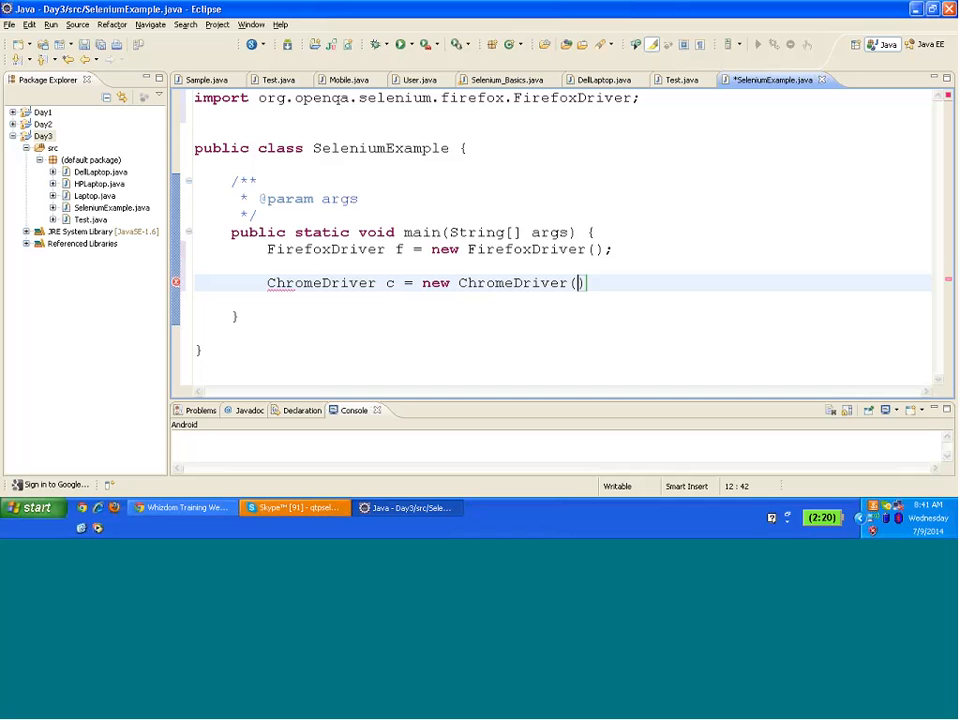
type(";")
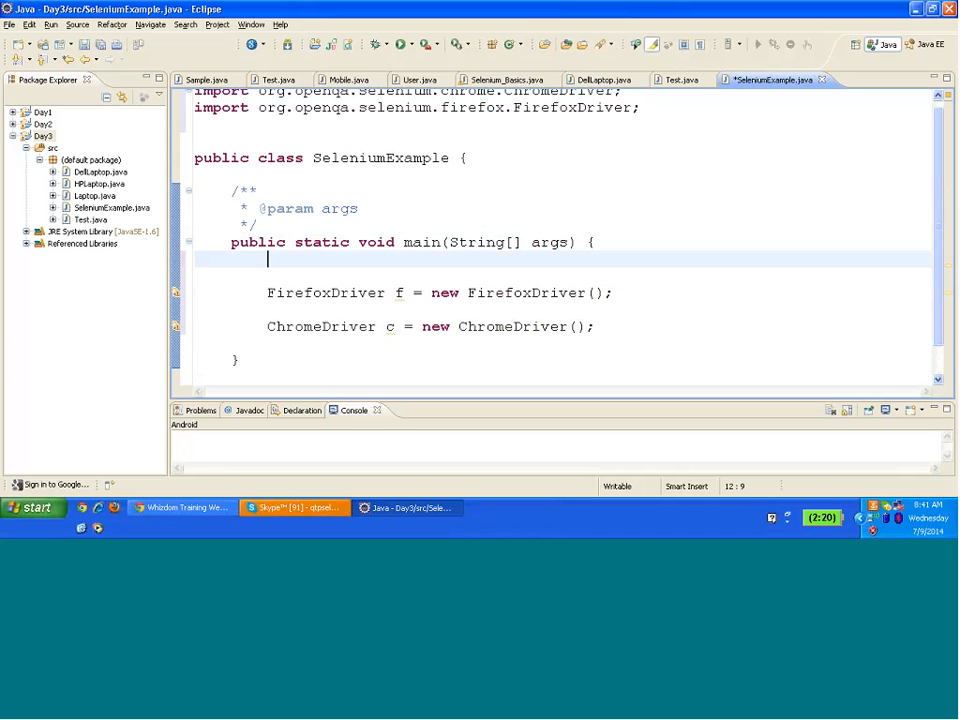
- Declare String browser = "Mozilla" with a // xls, prop comment above the drivers
type("String")
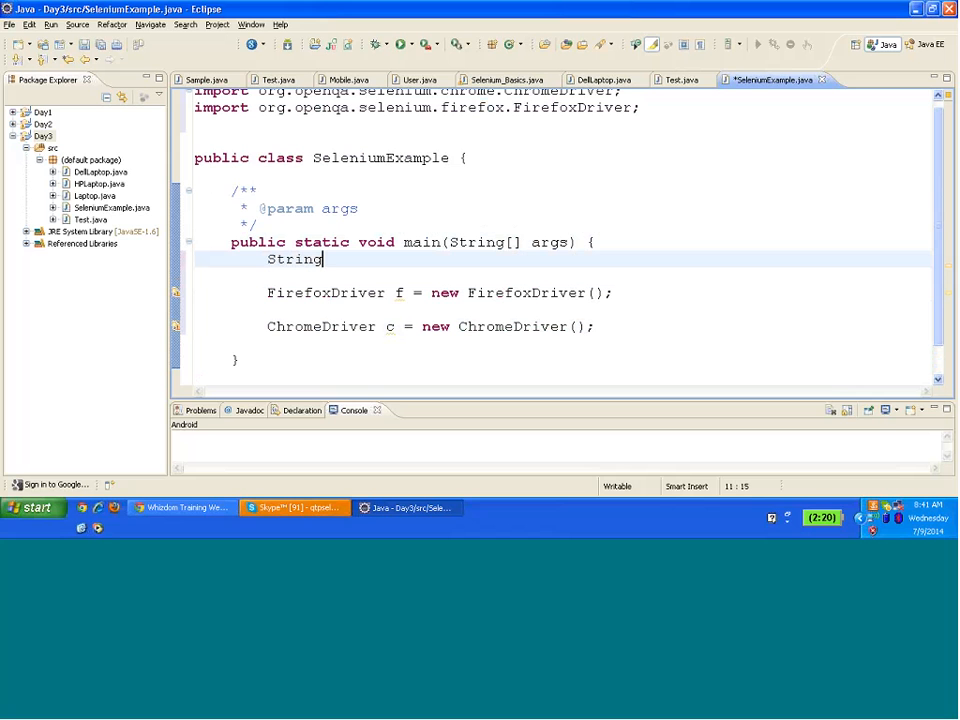
type("browser =")
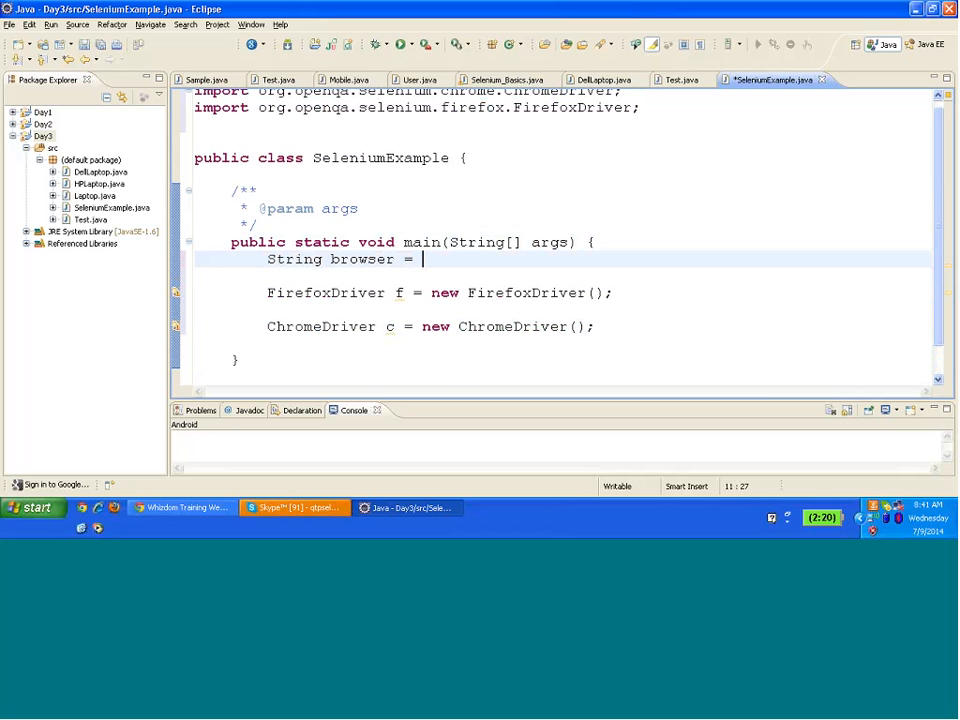
type("\"Moz\"")
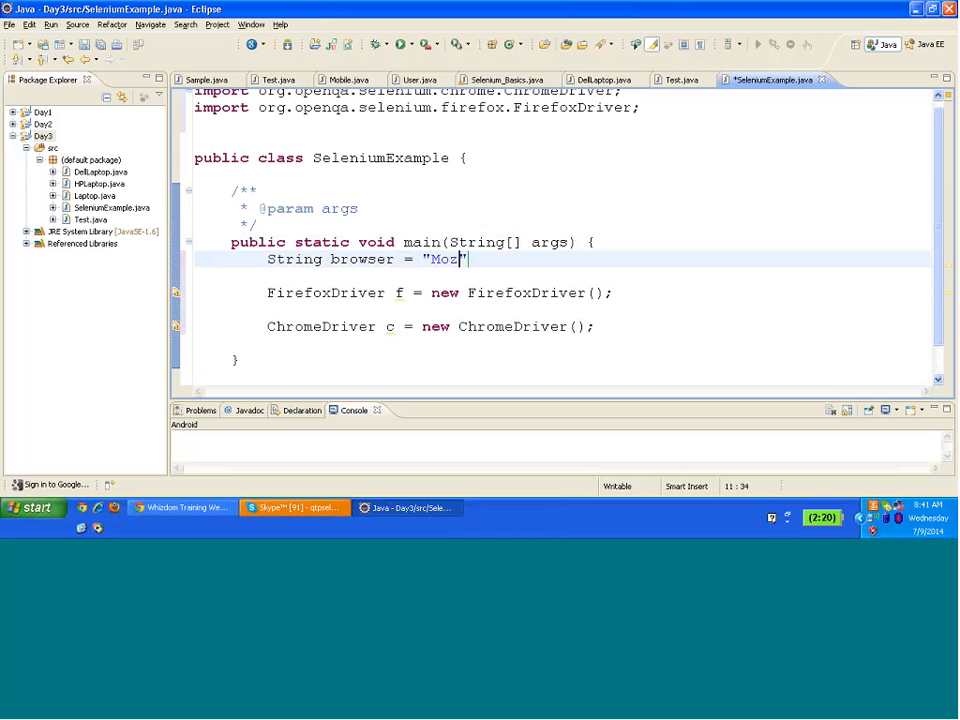
type("illa")
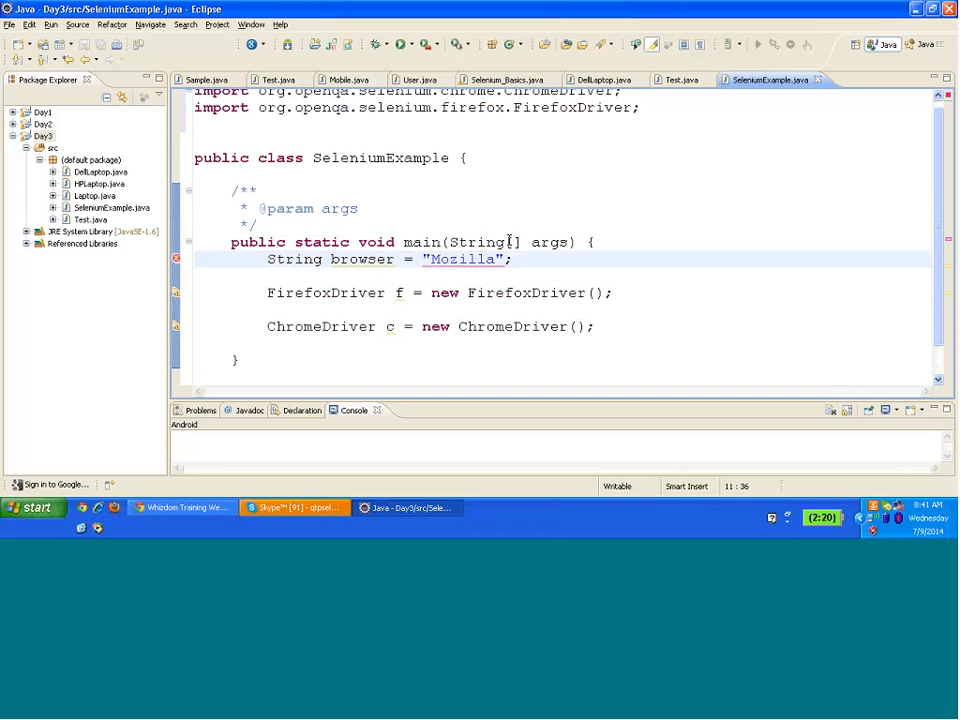
type("//")
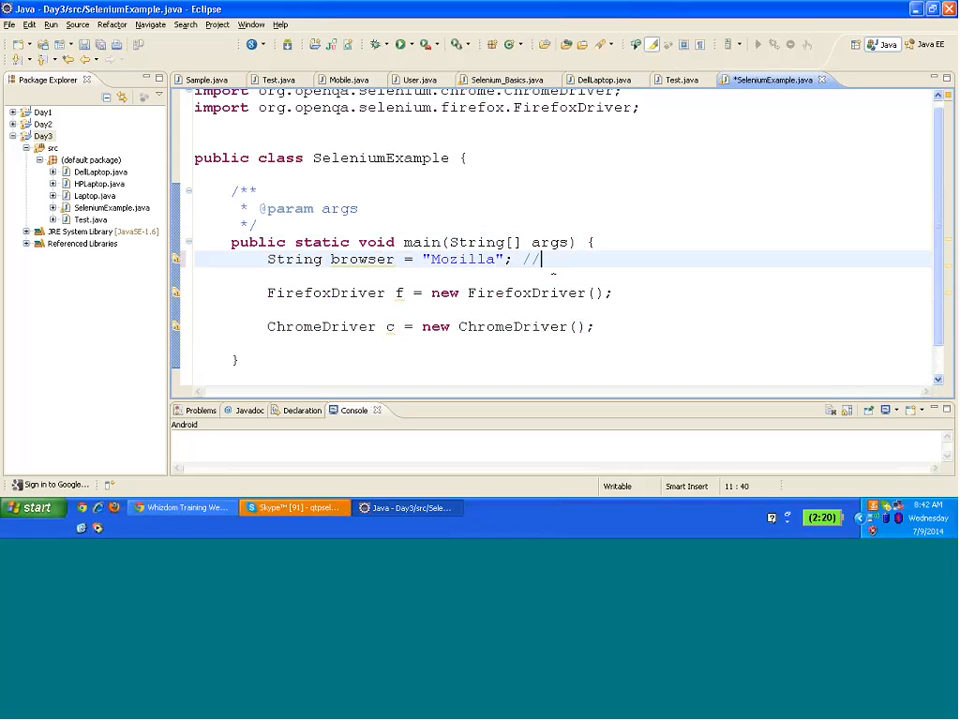
type("xls,")
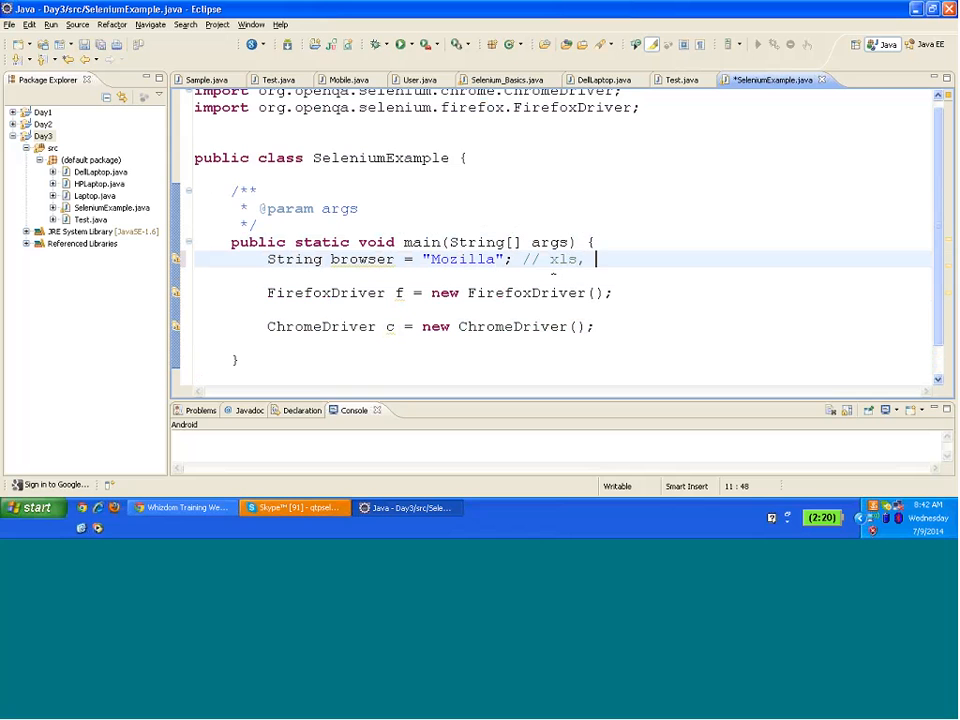
type("prop")
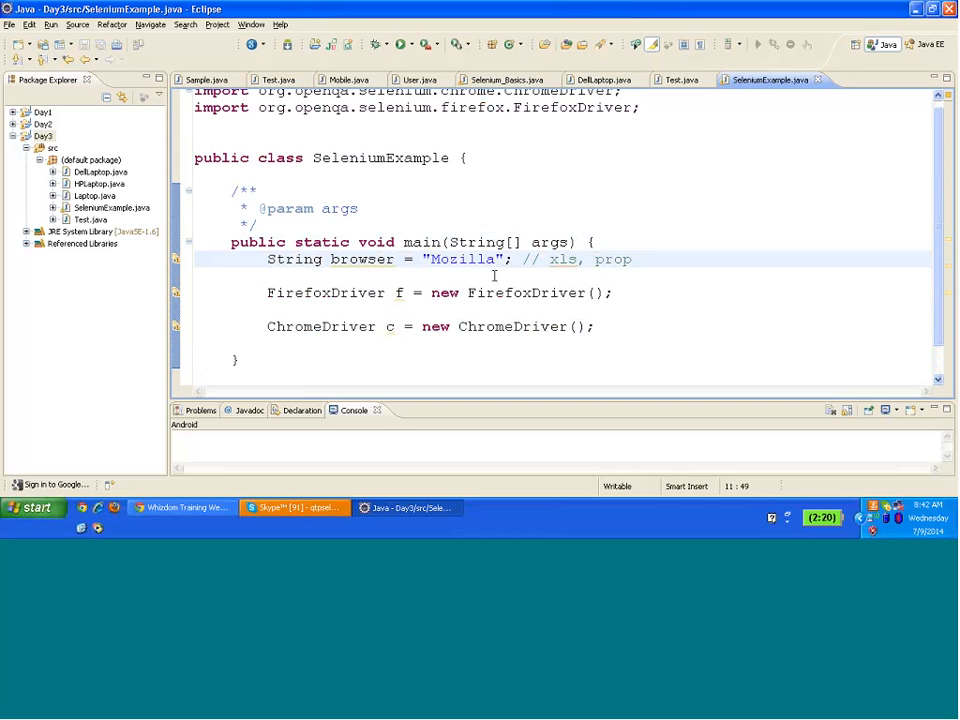
double_click(463, 259)
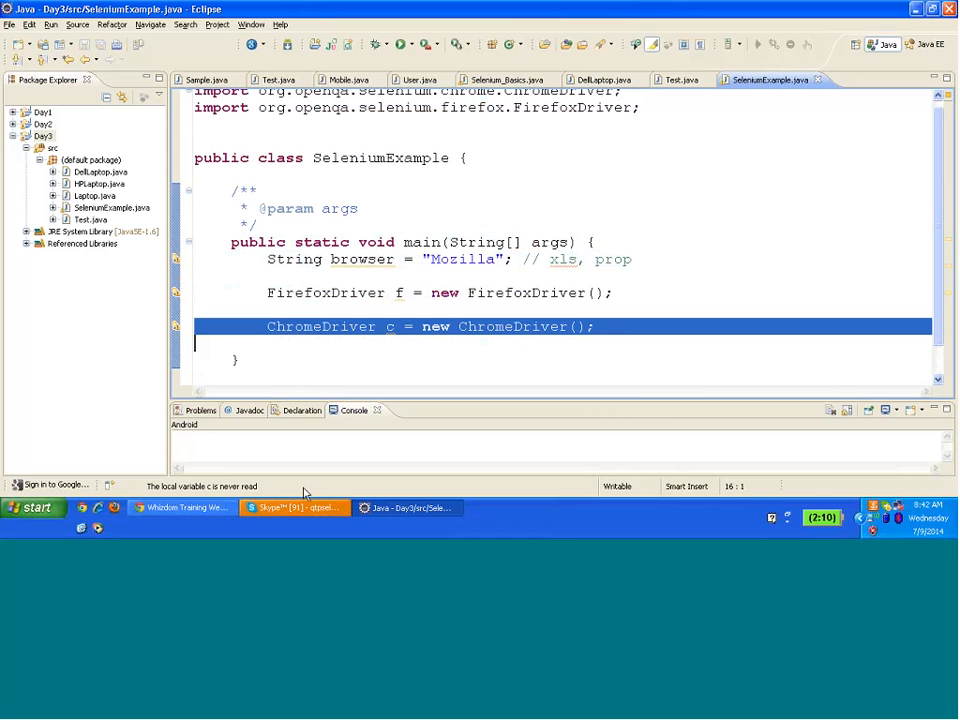
left_click(290, 507)
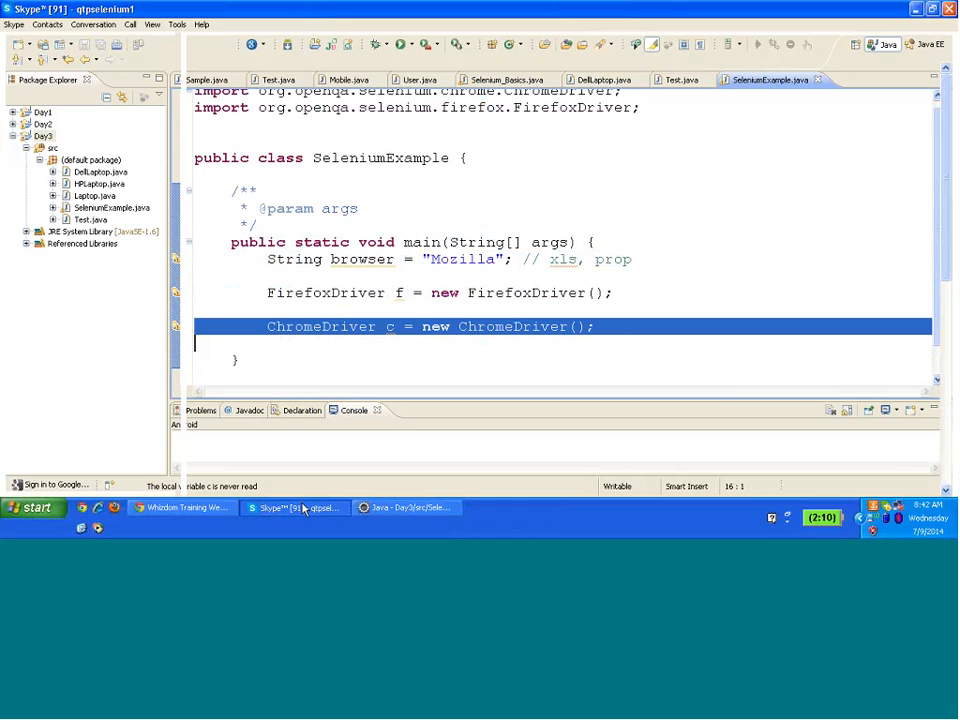
left_click(290, 507)
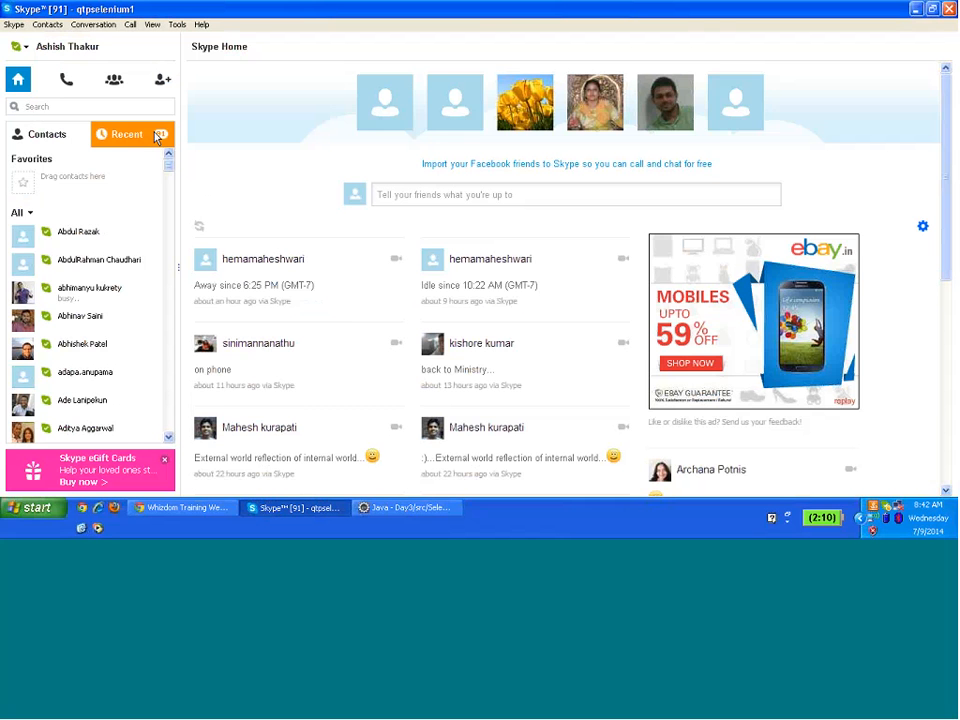
left_click(405, 508)
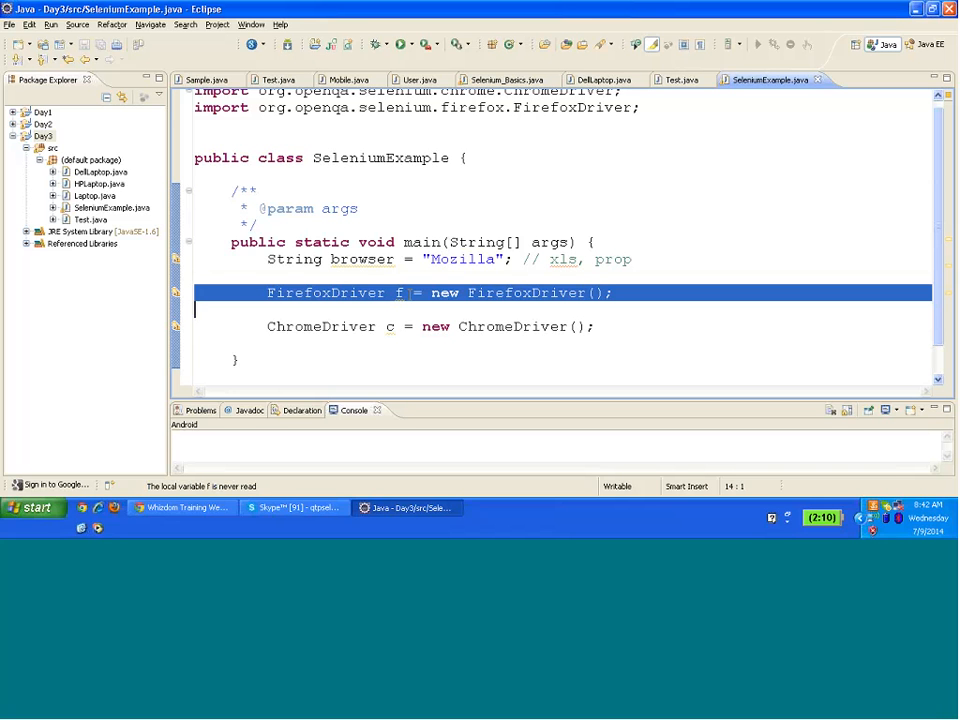
mouse_move(398, 326)
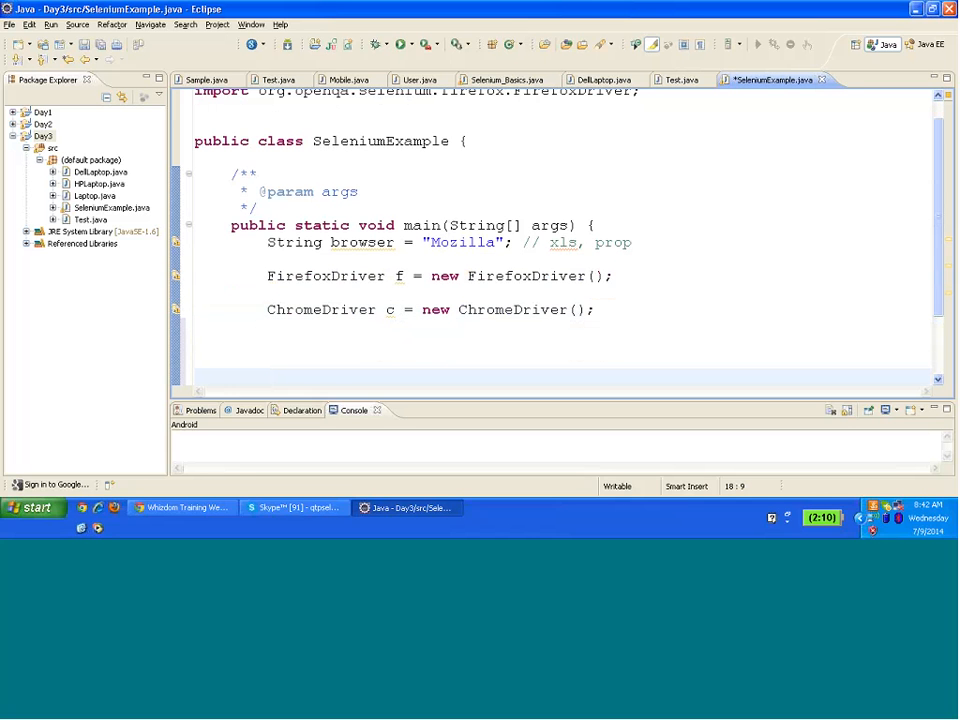
- Add f.get("") and f.close() calls, change browser to "Chrome", and save
type("f")
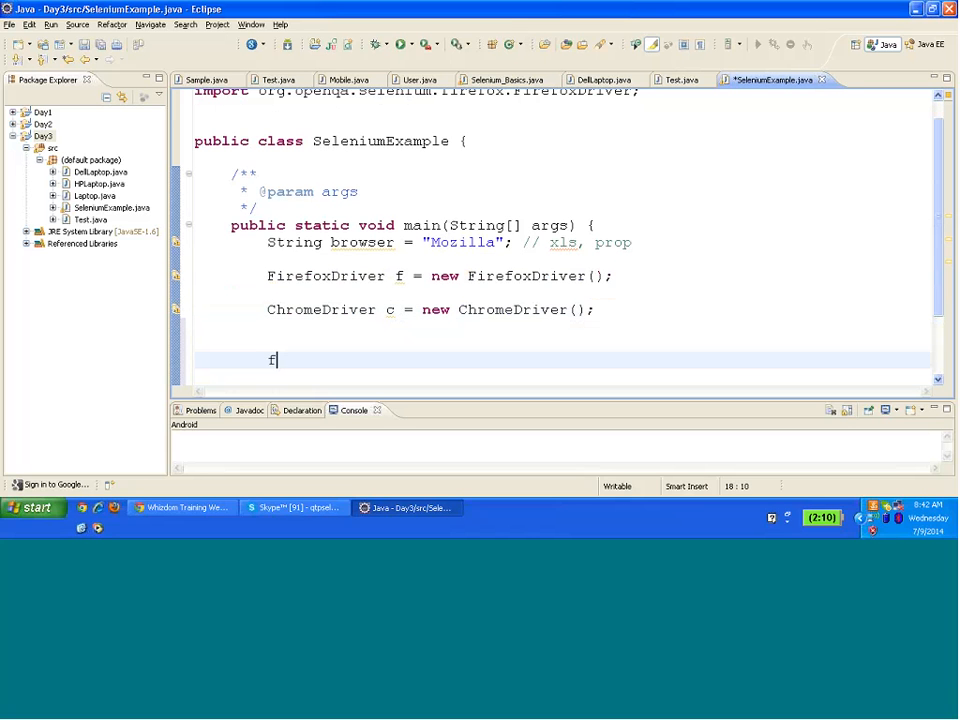
type(".get(\"")
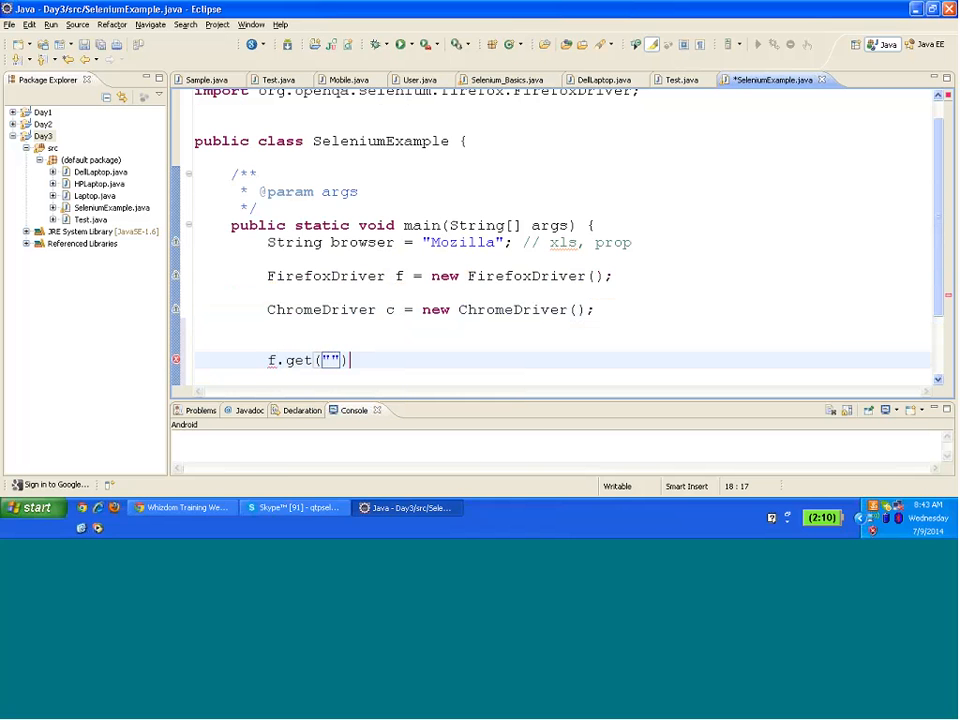
type(";")
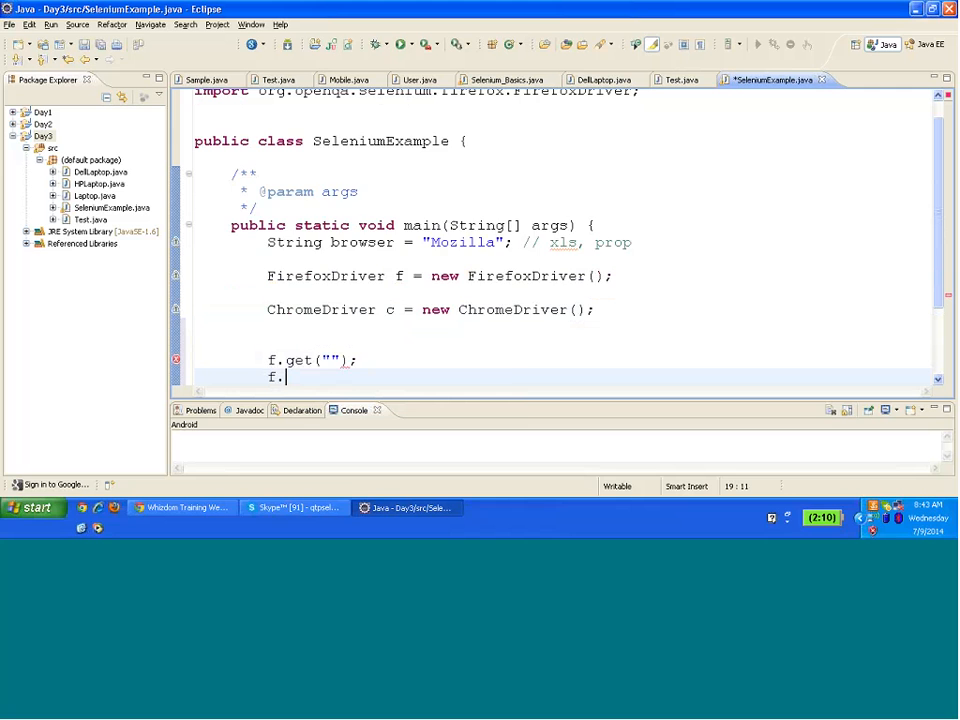
type("close();")
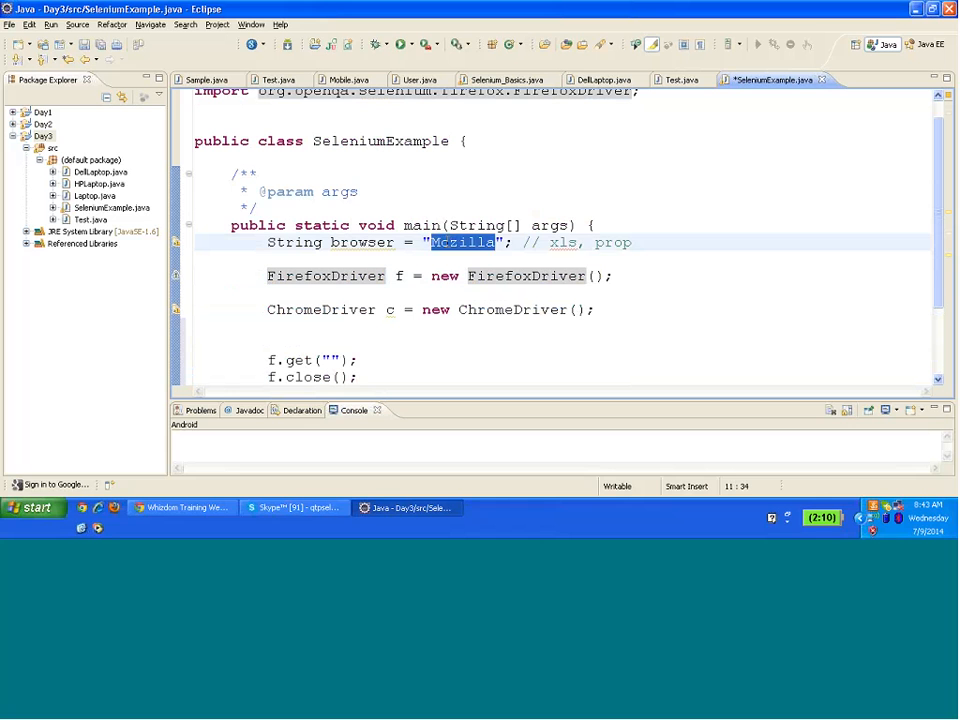
type("Chrom")
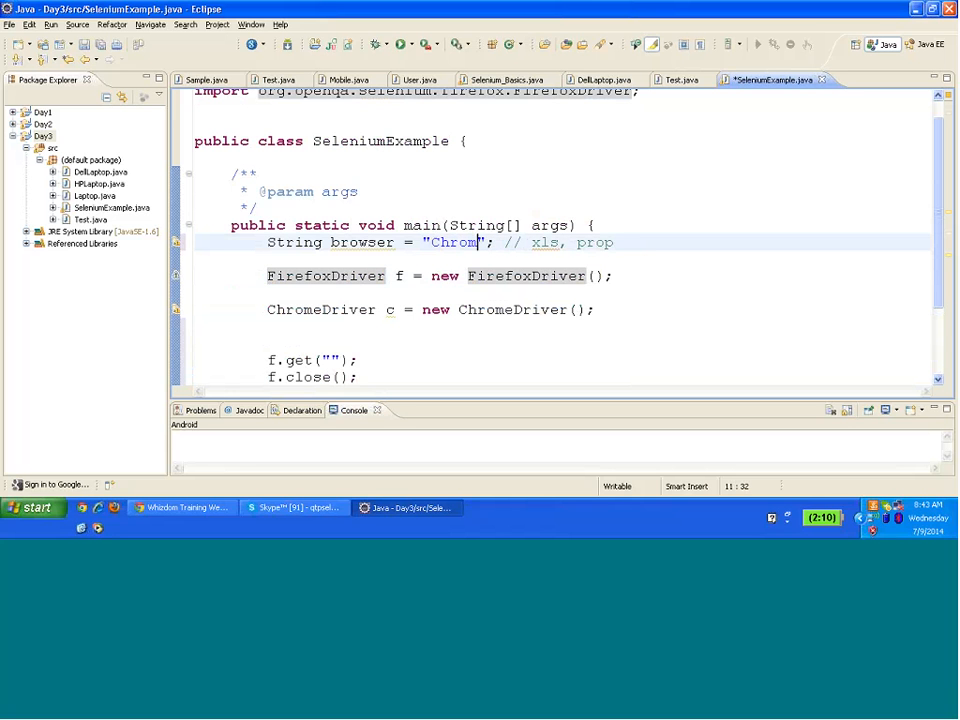
type("e")
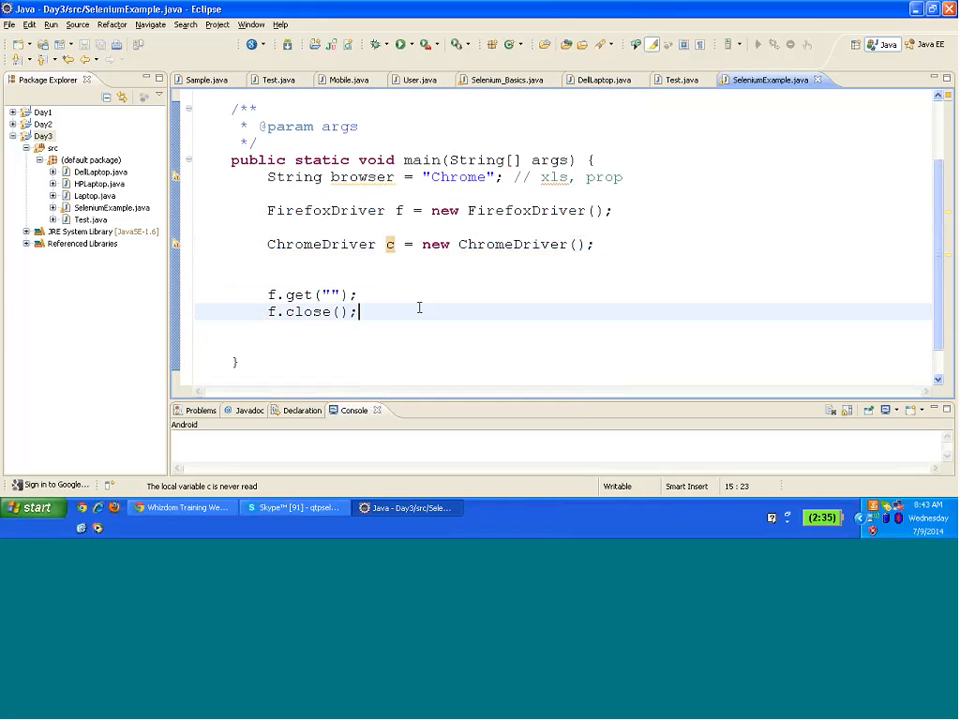
- Add c.get("") and c.close() under f.close() and select the driver calls
type("c.get(\"")
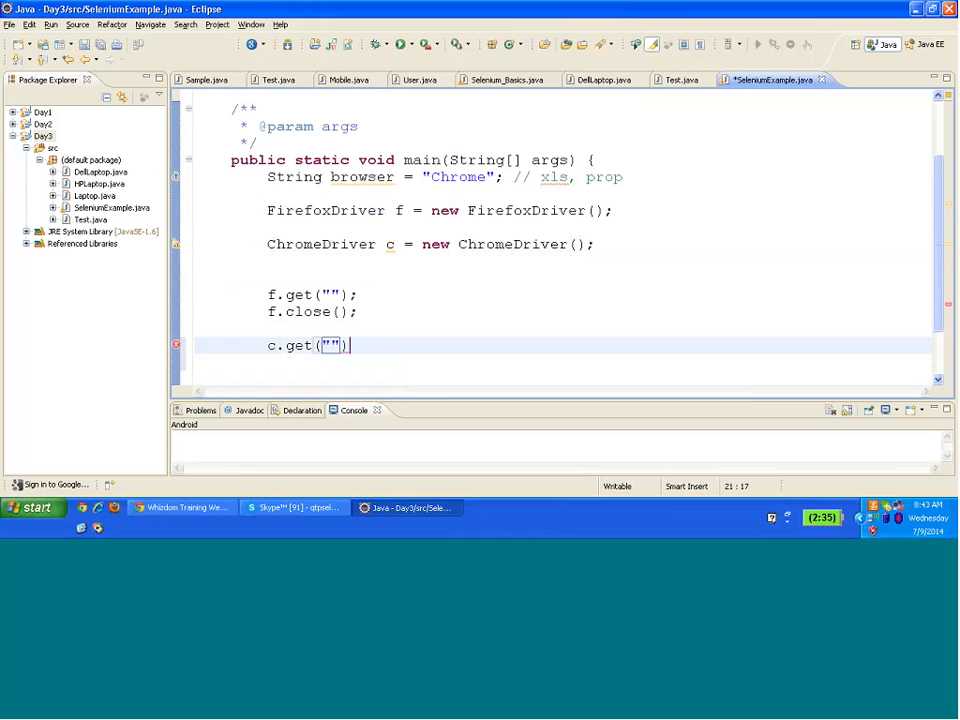
type("c.close();")
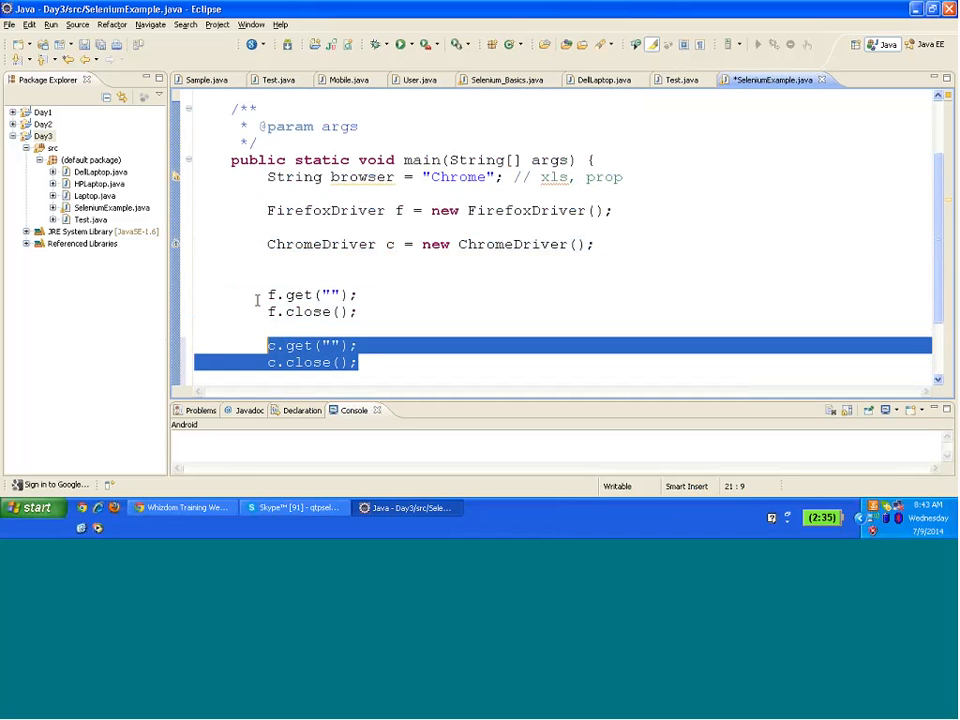
double_click(305, 362)
type("/*")
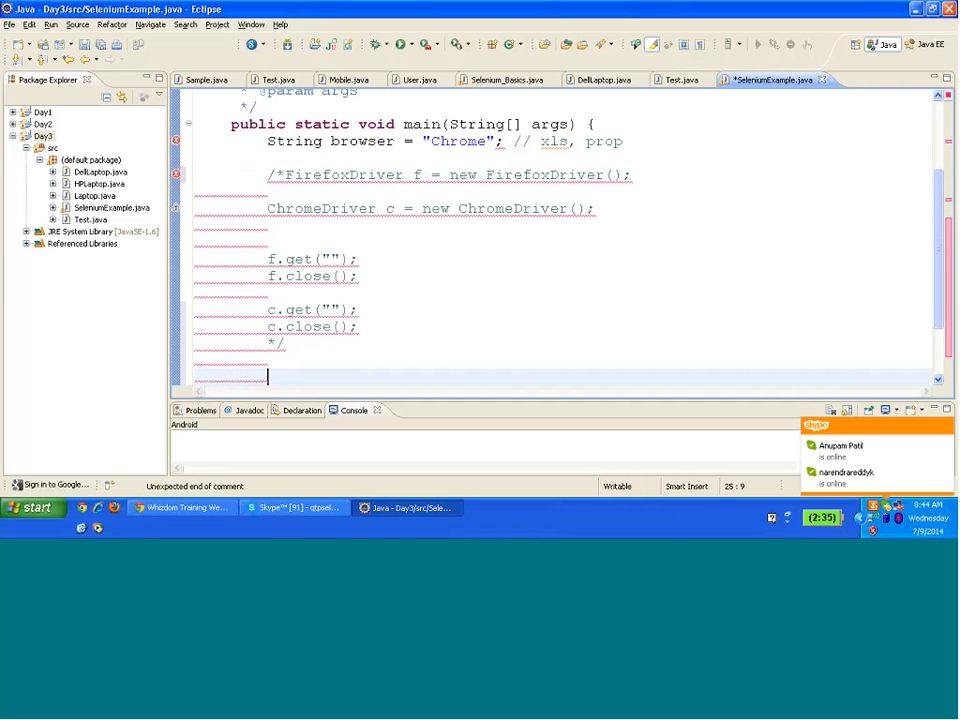
- Declare WebDriver driver = null and assign driver = new FirefoxDriver()
type("Web")
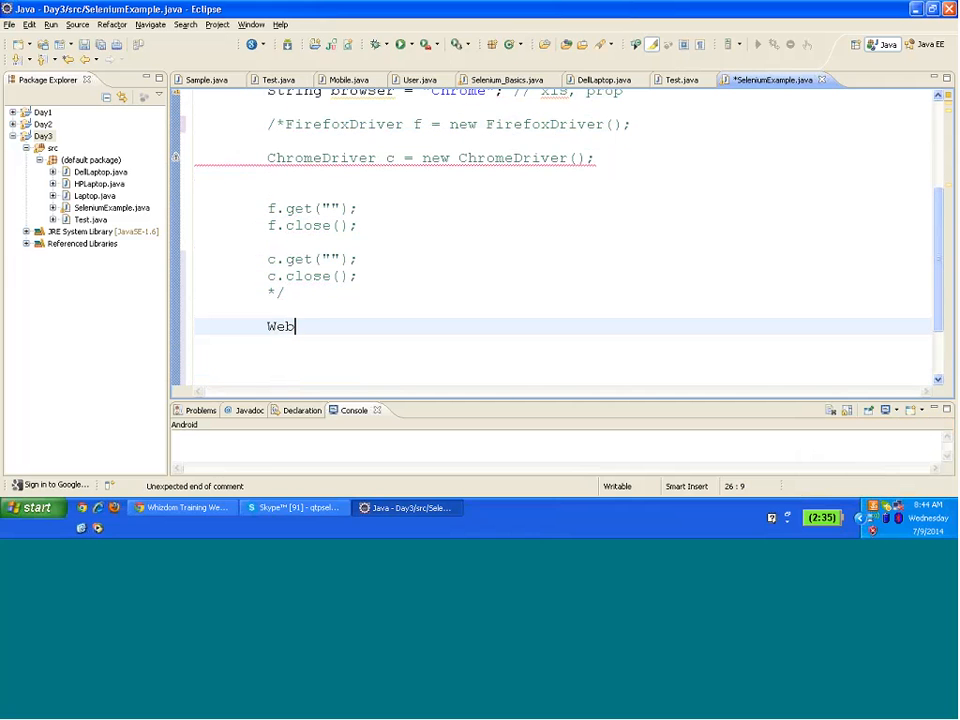
type("Driver driver = null;")
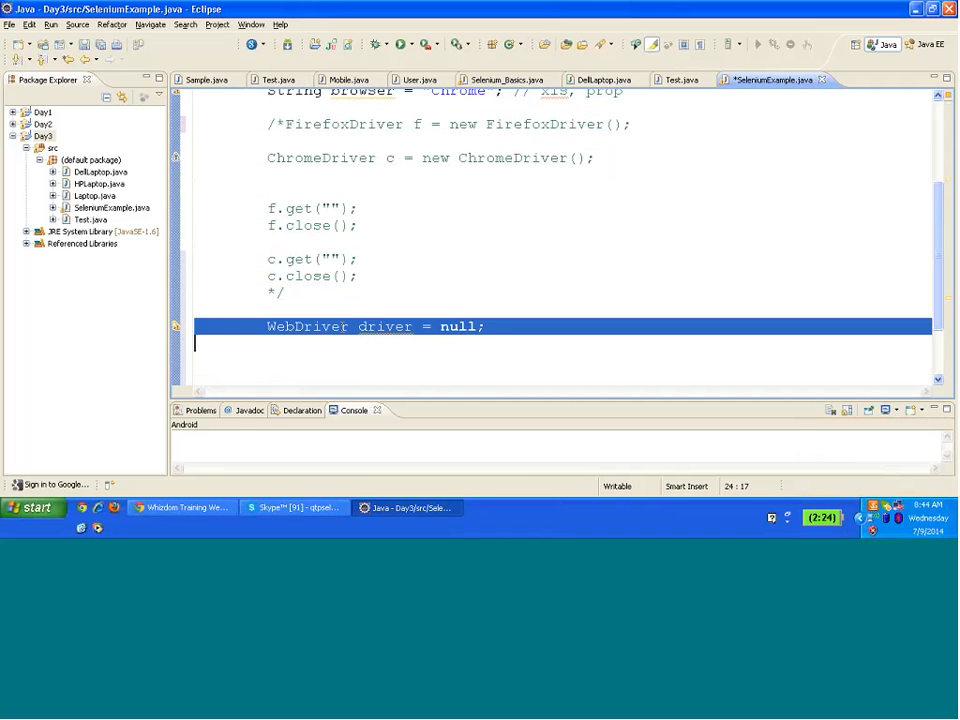
double_click(459, 326)
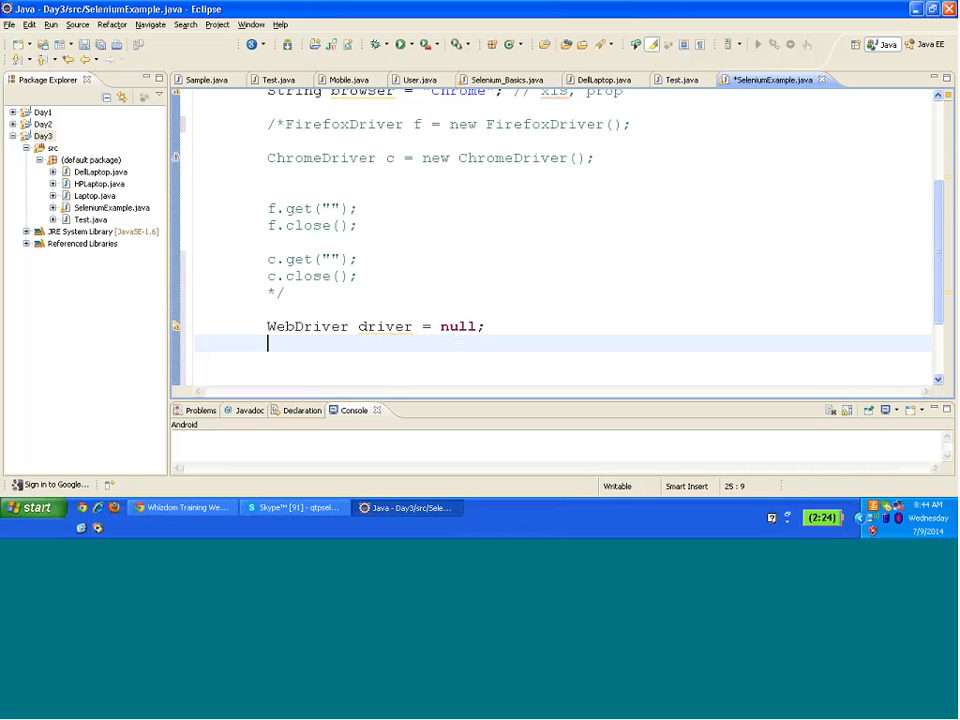
type("driver")
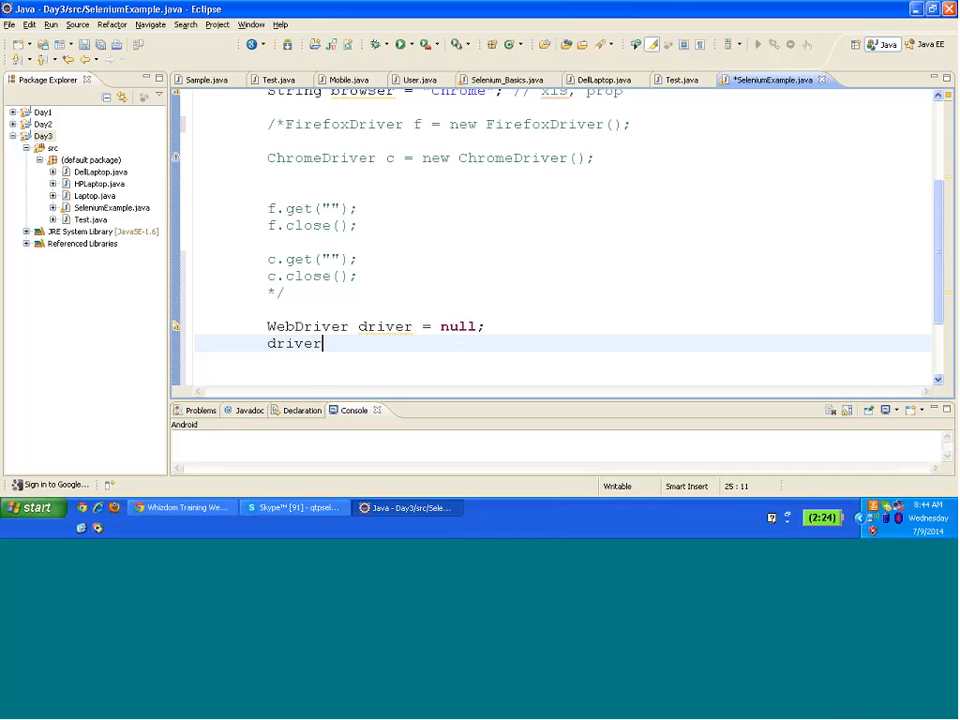
type("= n")
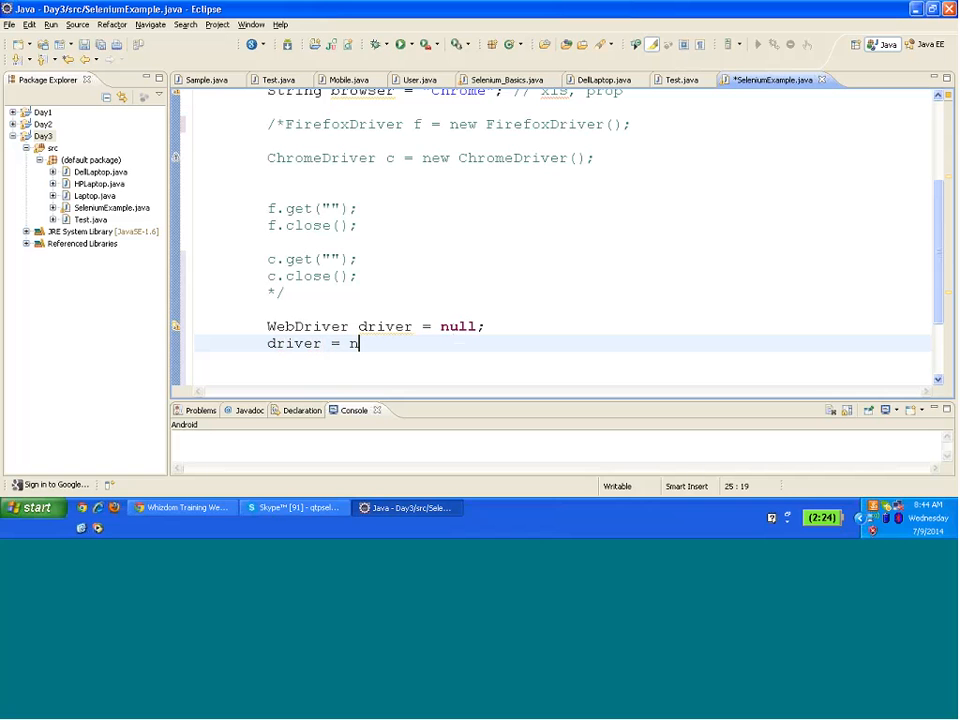
type("ew Fire")
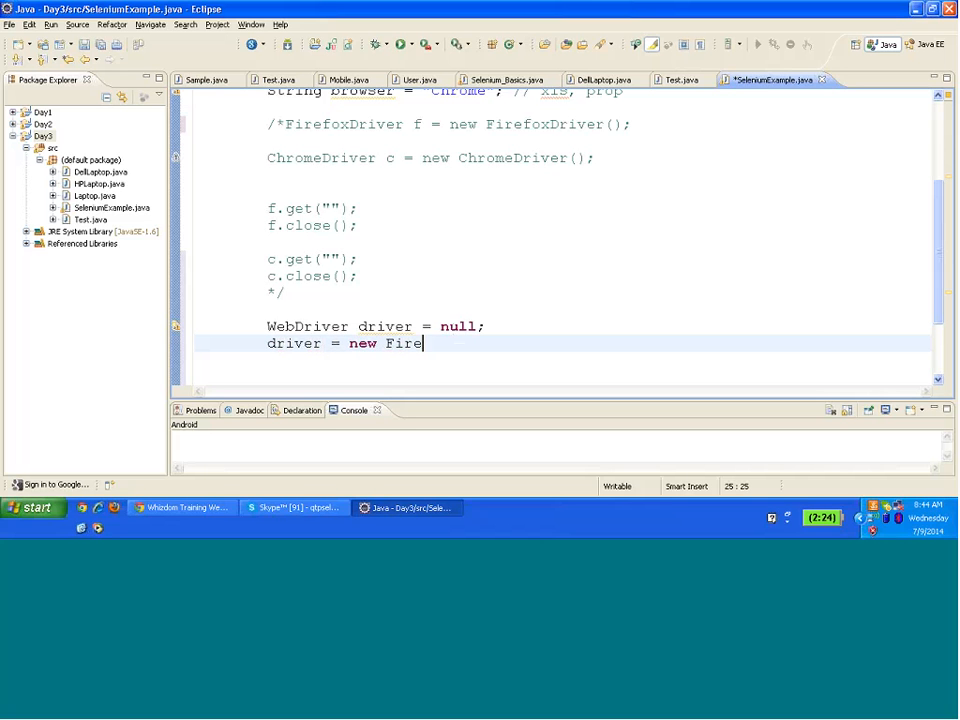
type("foxDriver;")
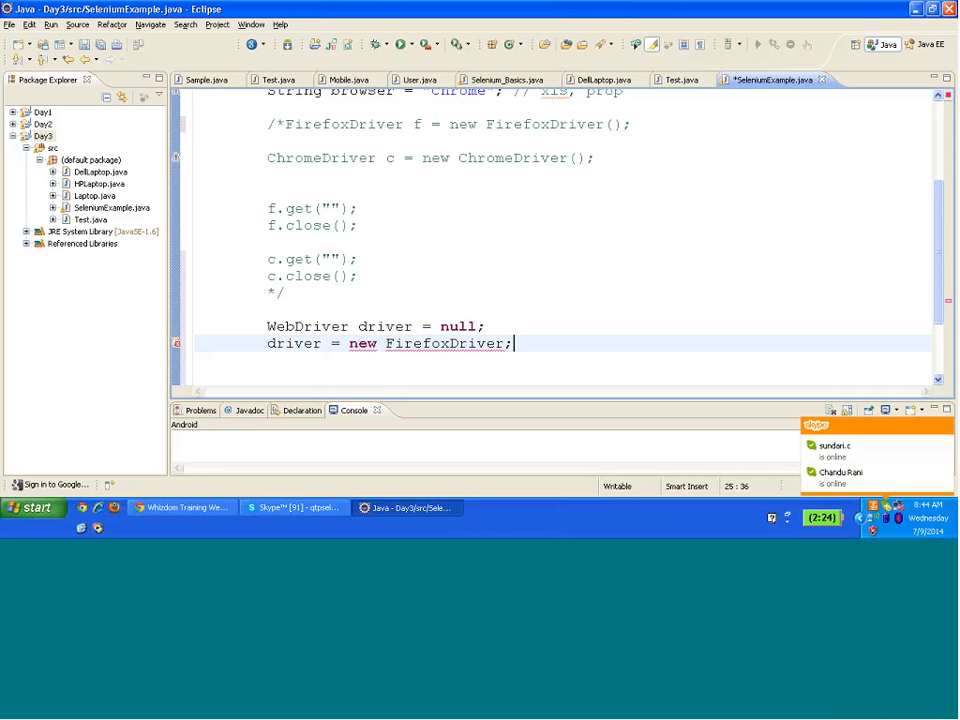
type("()")
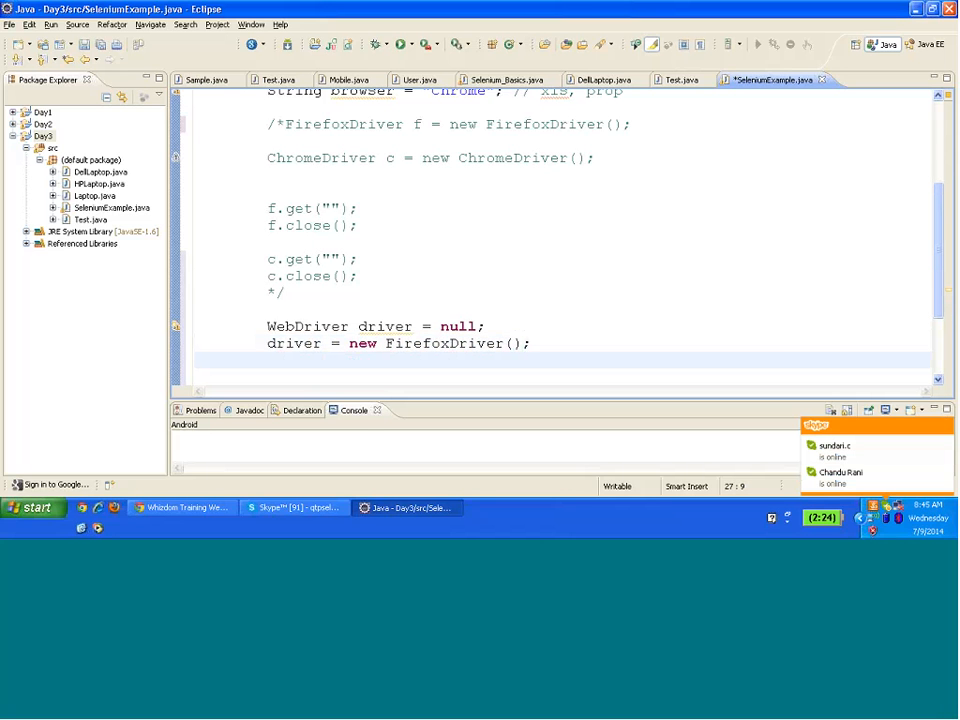
- Assign driver = new ChromeDriver(); then view Selenium_Basics.java
type("driver = new Chro")
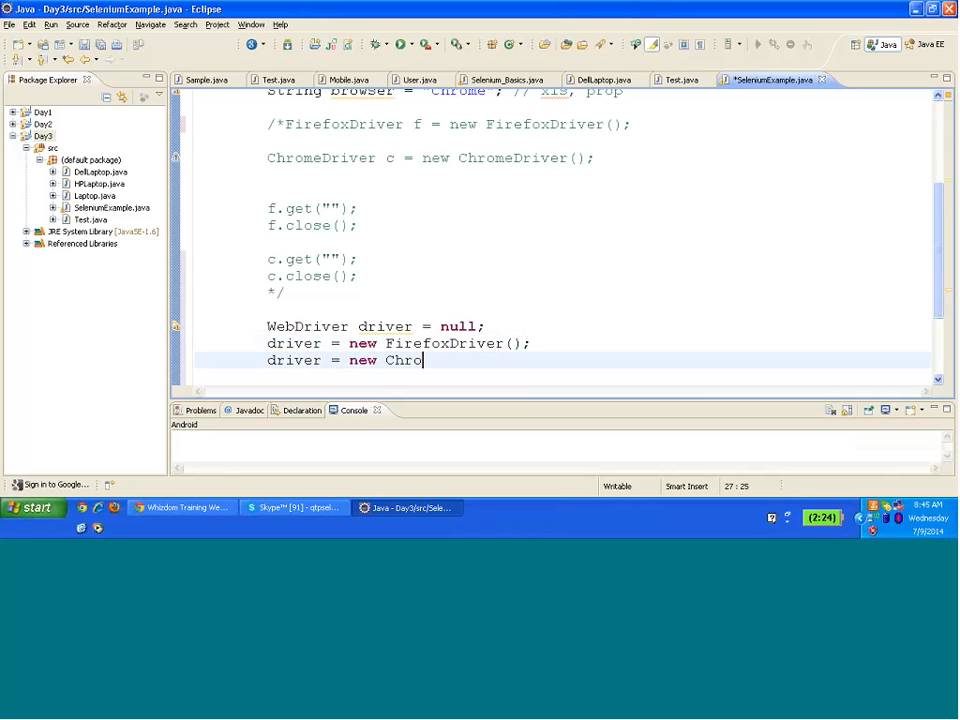
type("meDr")
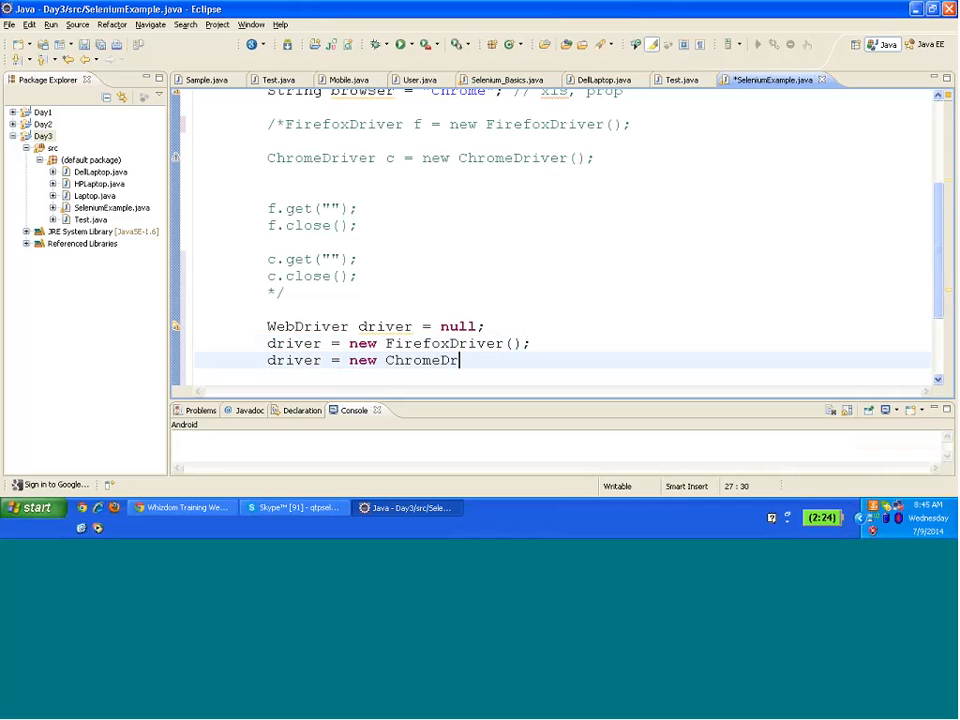
type("iver")
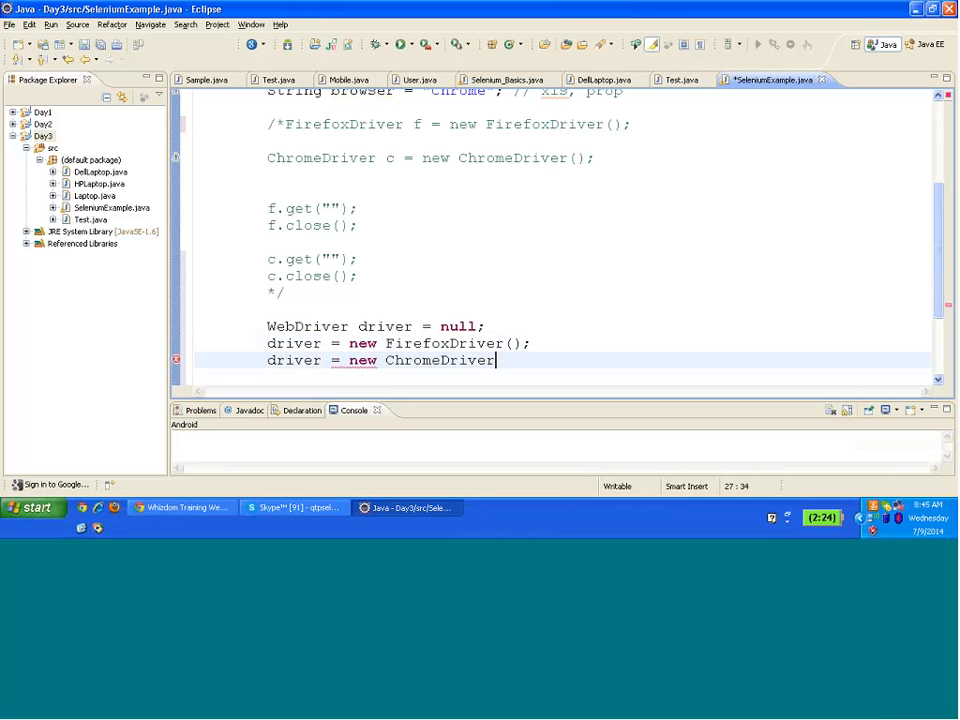
type("();")
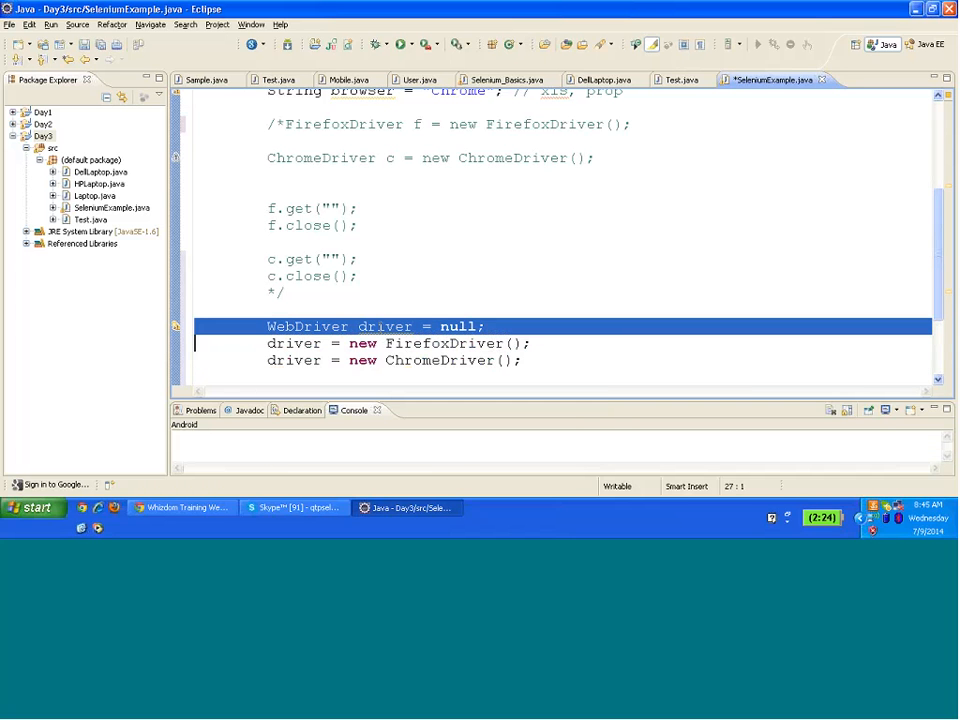
double_click(459, 326)
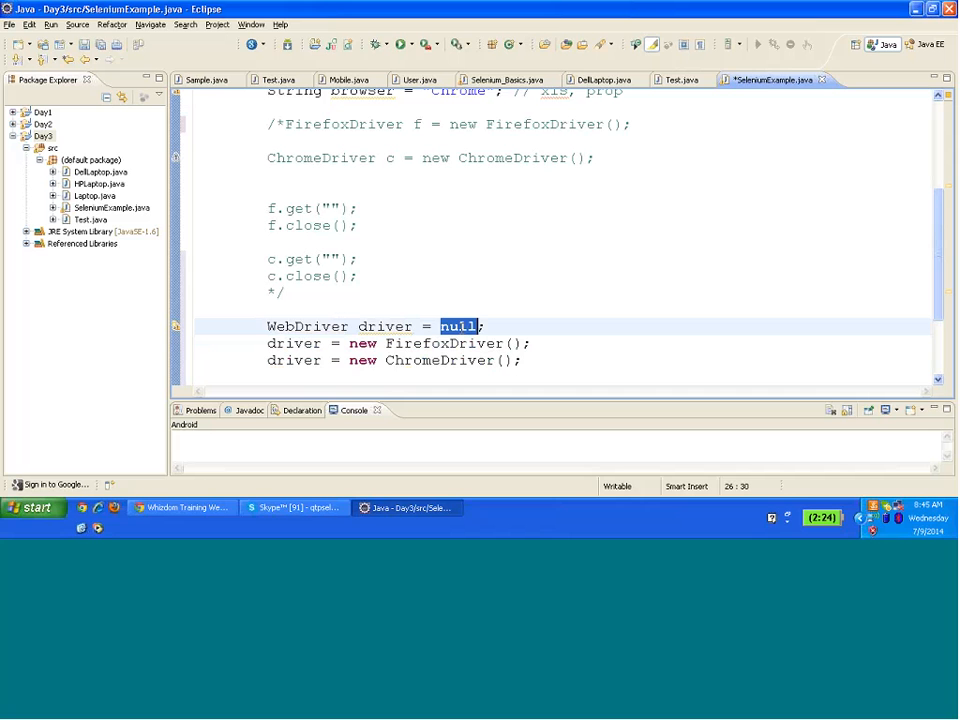
left_click(385, 326)
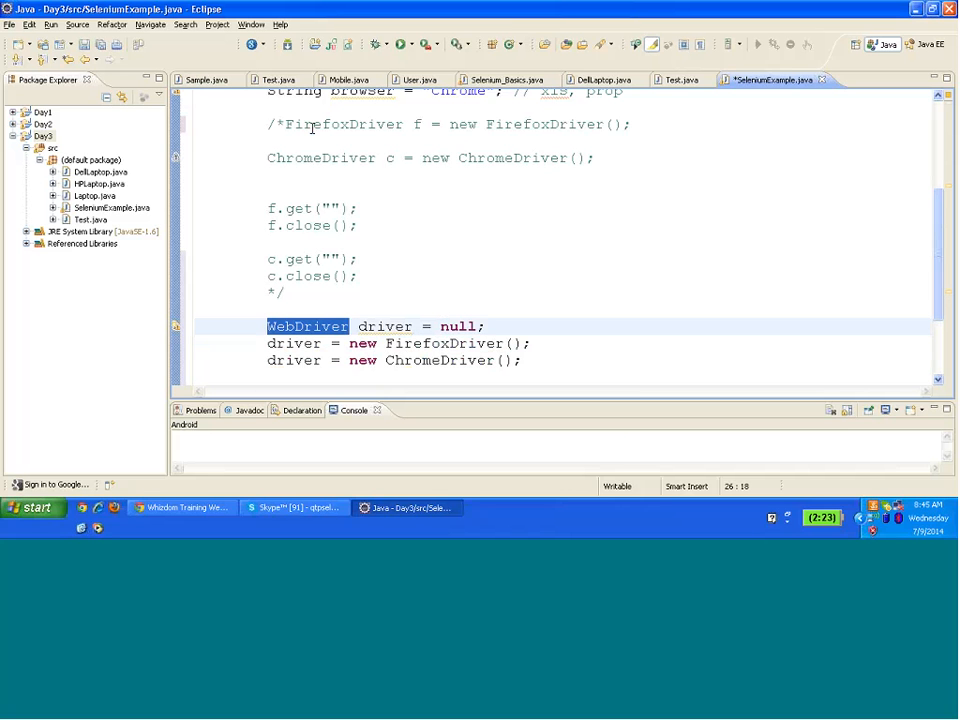
left_click(505, 79)
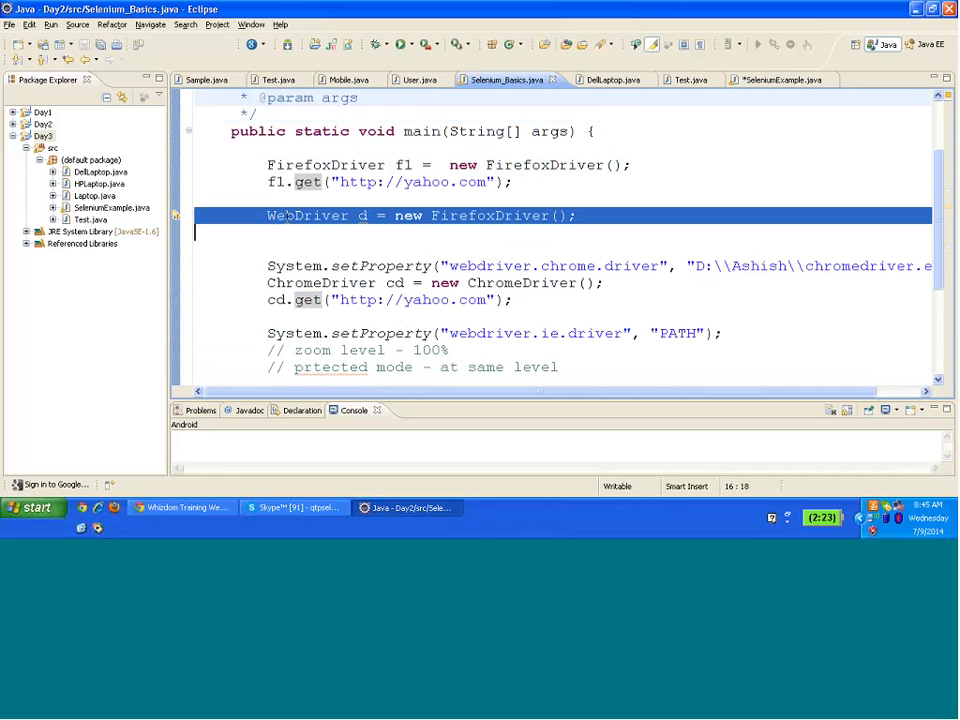
- Select FirefoxDriver in Selenium_Basics.java's WebDriver d example
double_click(308, 215)
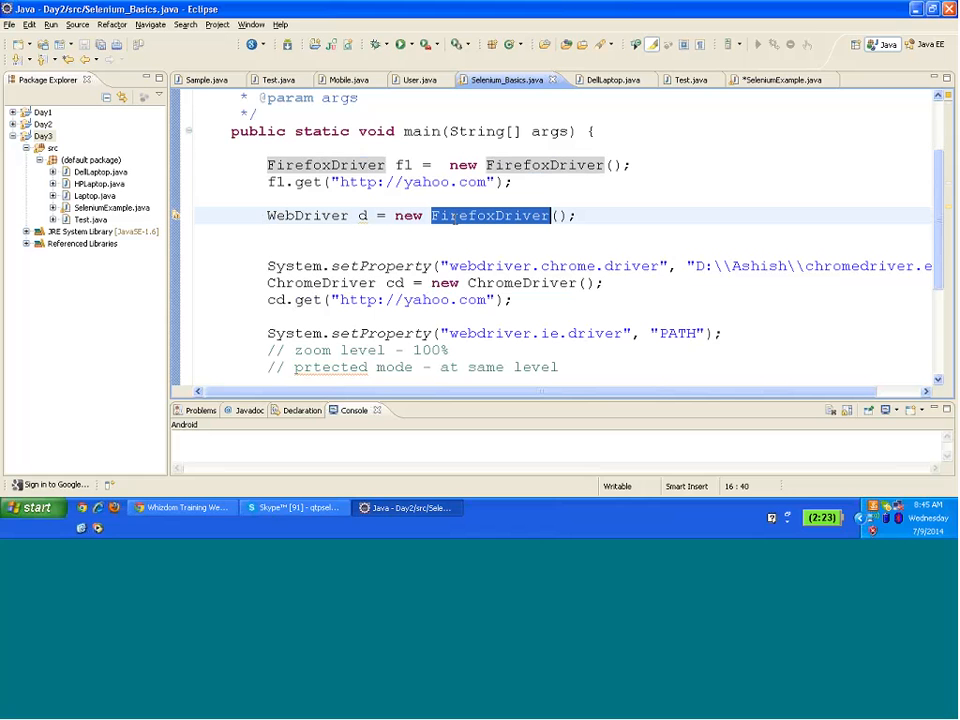
mouse_move(490, 215)
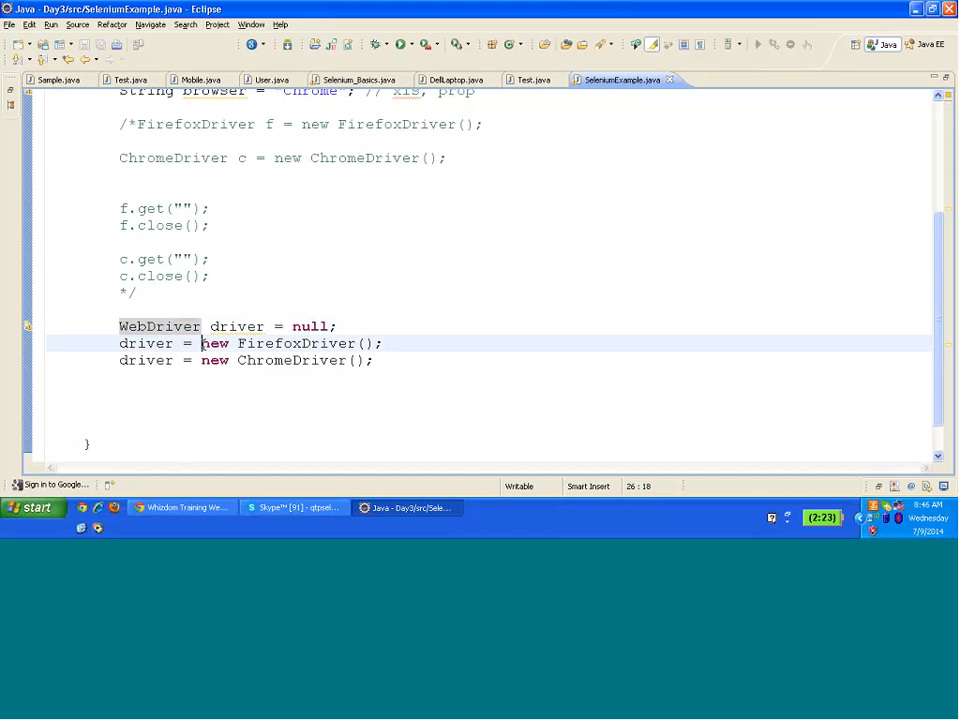
- Insert System.setProperty for webdriver.chrome.driver pointing to chromedriver.exe above WebDriver driver
left_click_drag(201, 343, 383, 343)
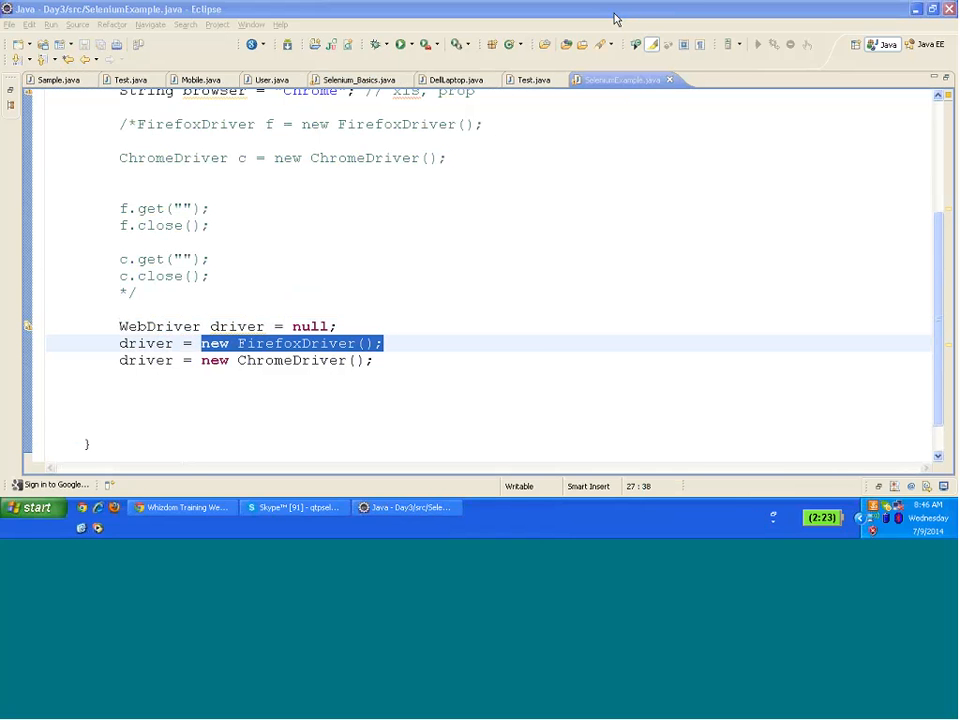
mouse_move(684, 93)
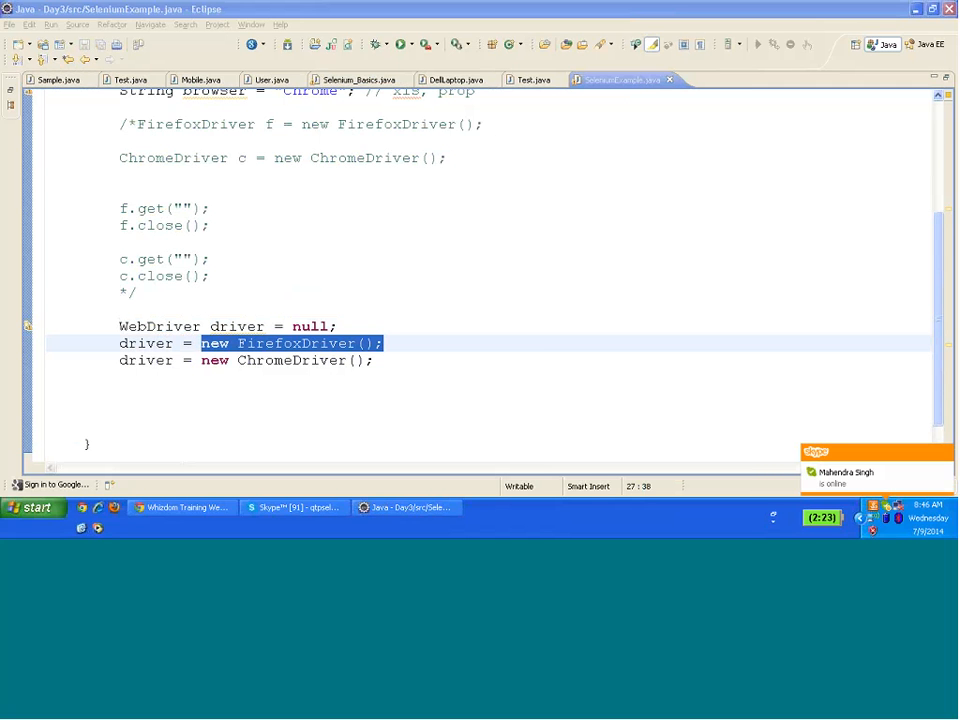
mouse_move(948, 147)
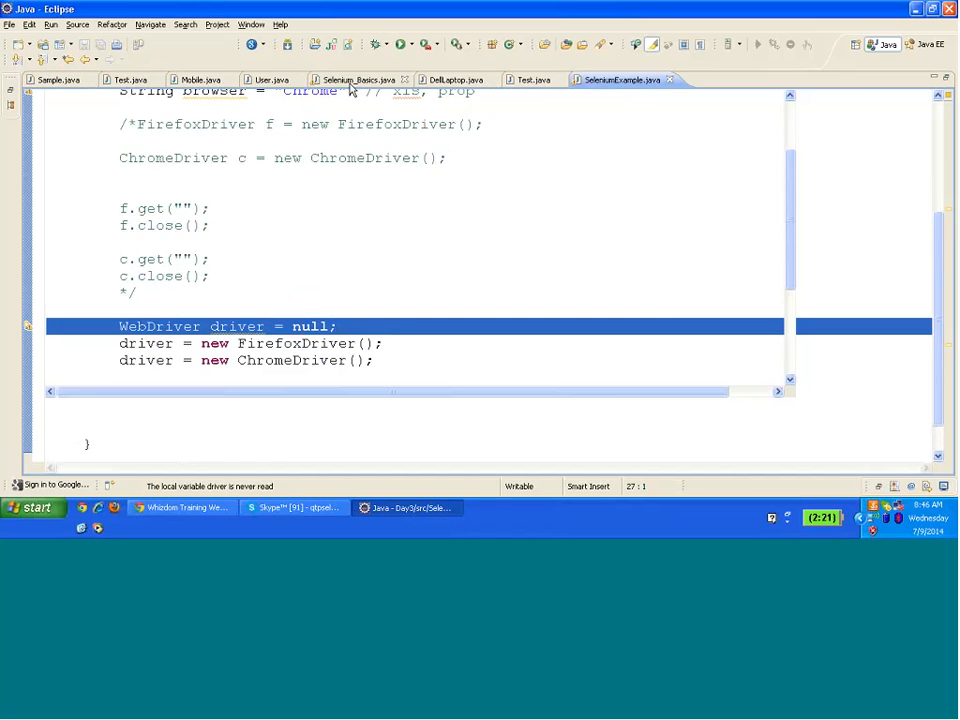
left_click(358, 79)
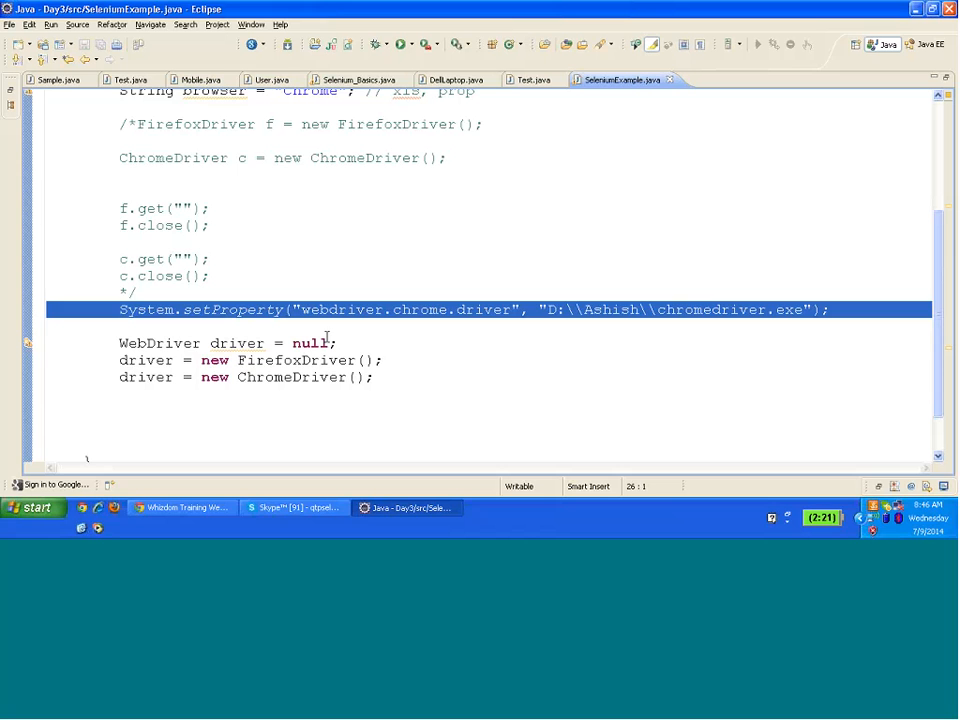
- Wrap the FirefoxDriver assignment in if (browser.equals("Mozilla"))
type("if")
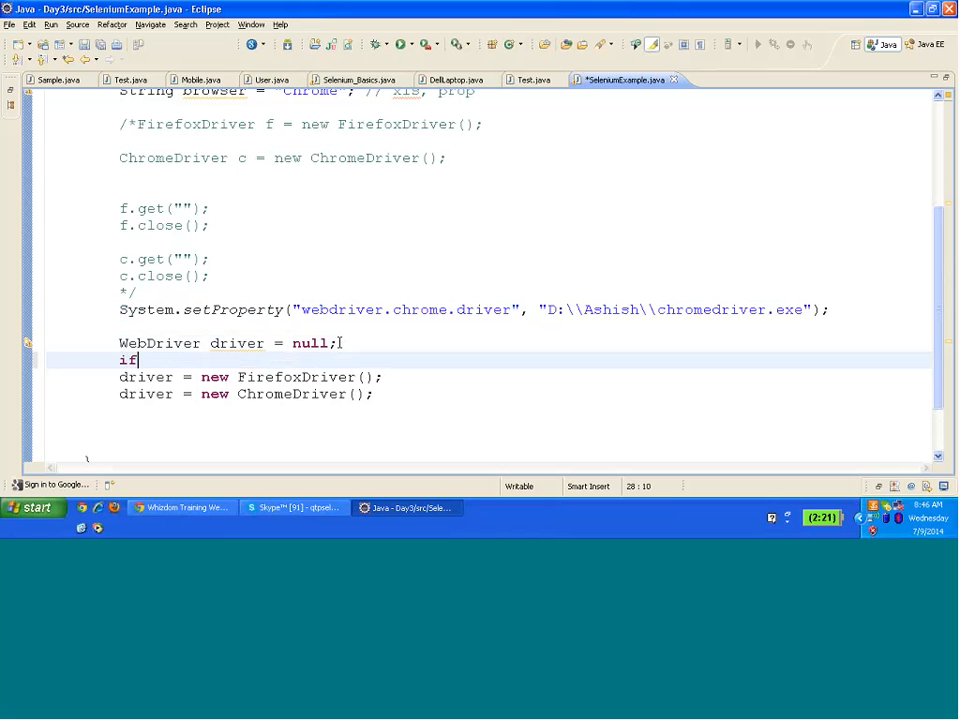
type("()")
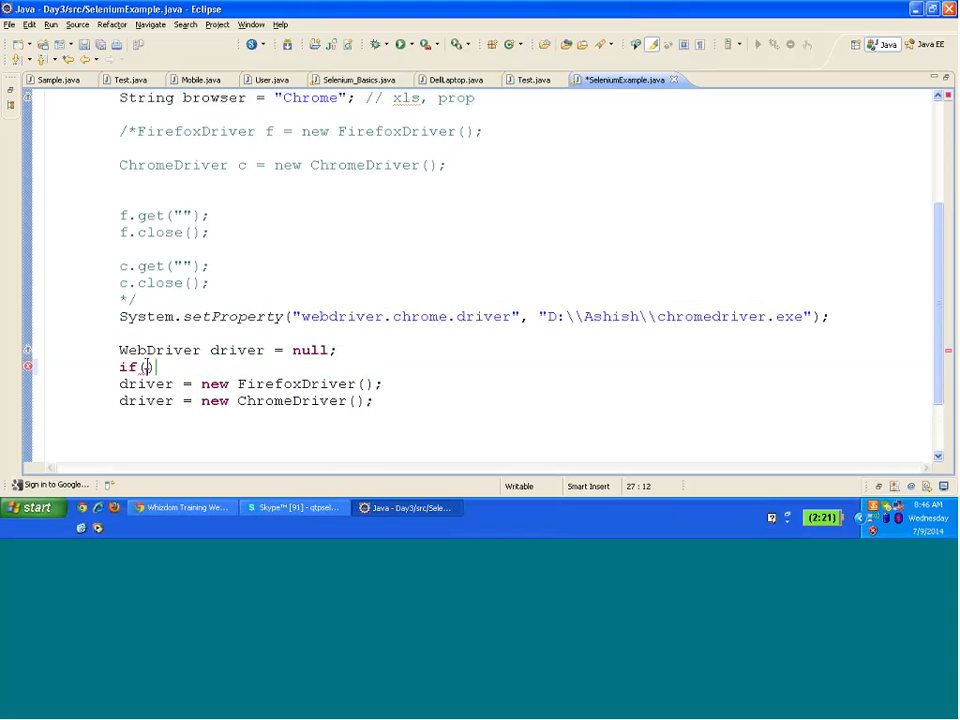
type("browser.ends")
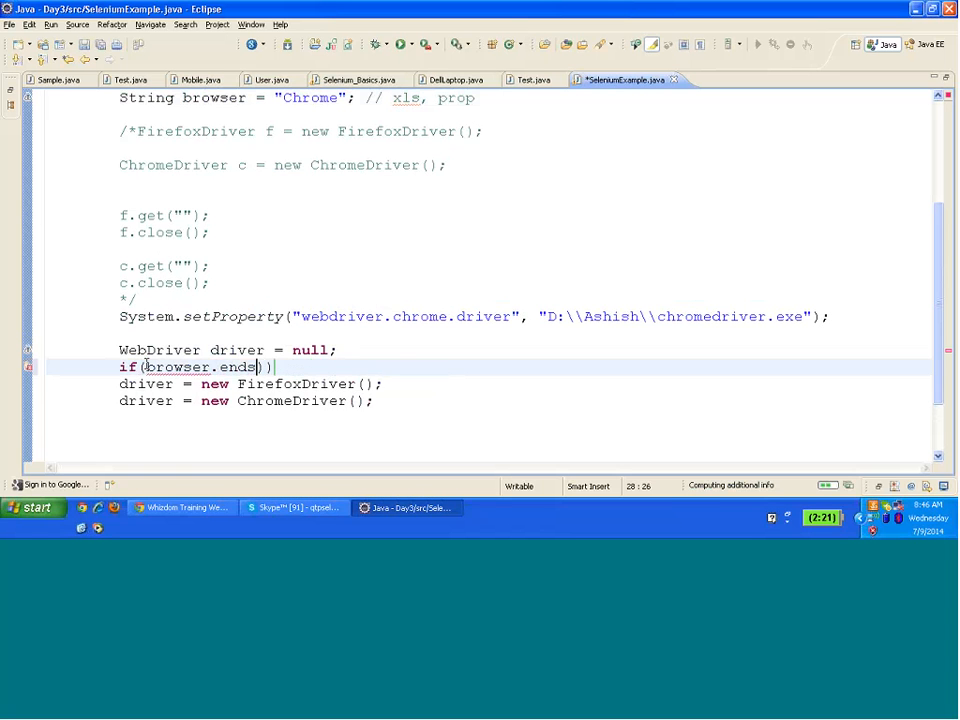
type("equals(anObject")
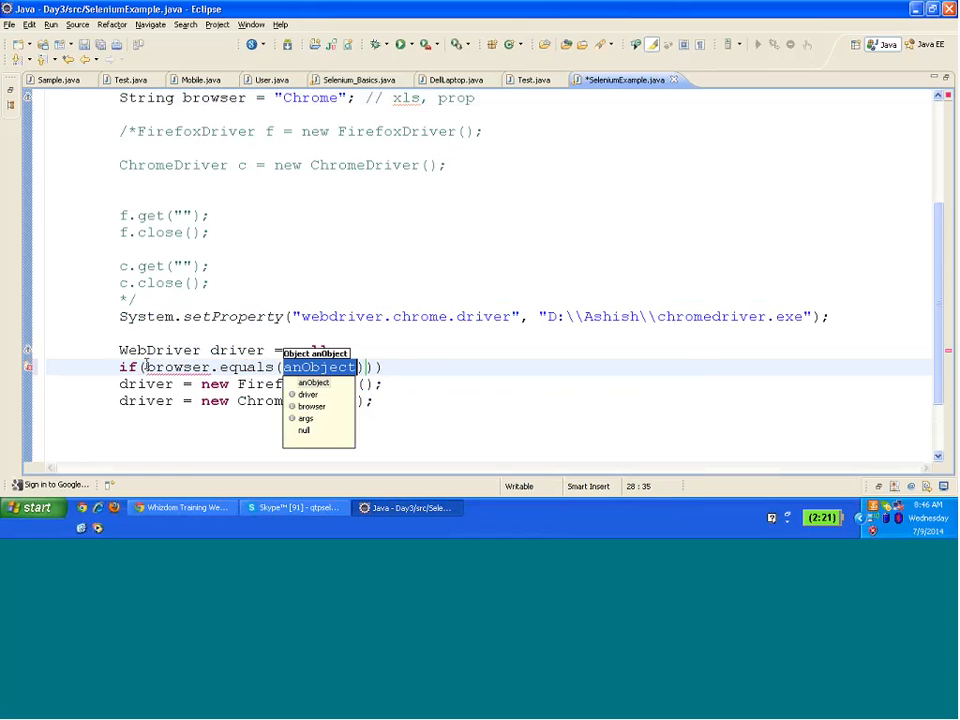
type("\"")
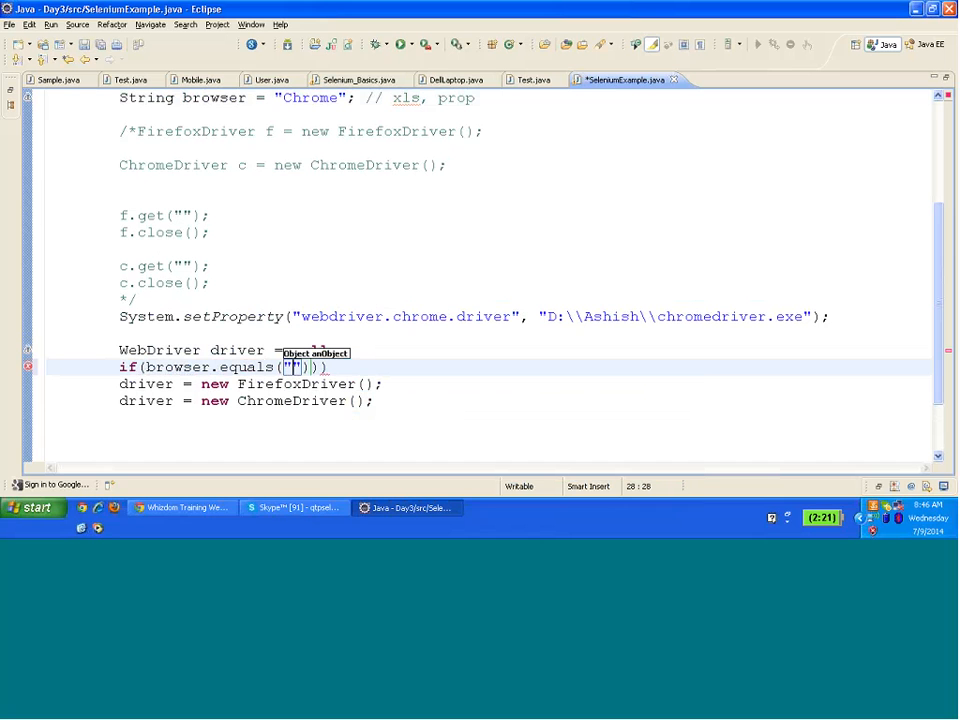
type("Mozilla")
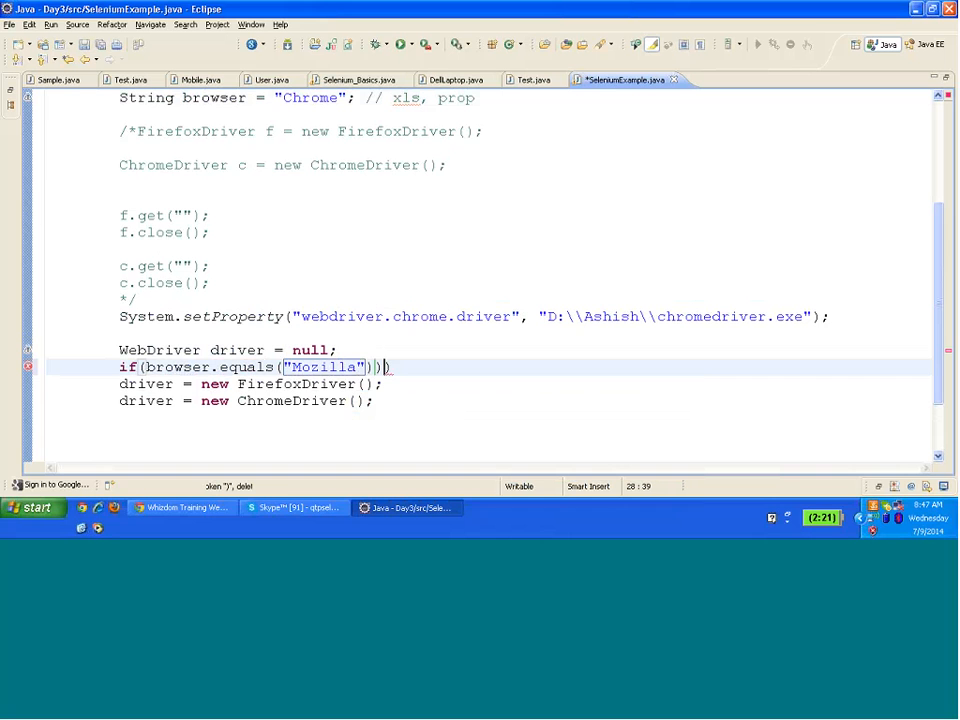
key("BackSpace")
type("else if(browser.equals(\"Chro")
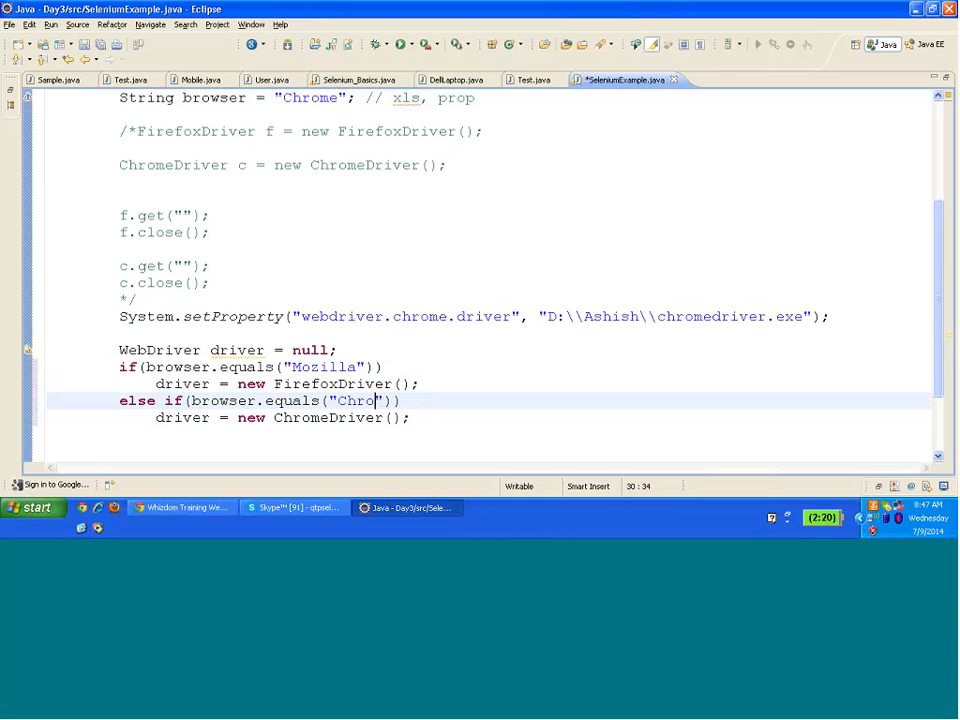
type("me")
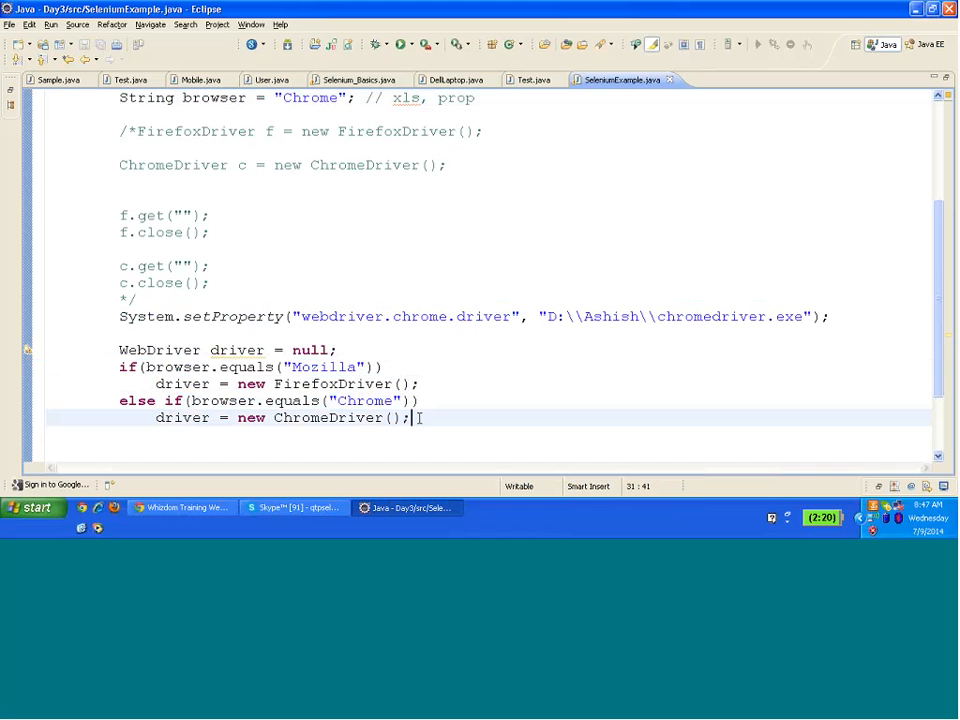
type("dri")
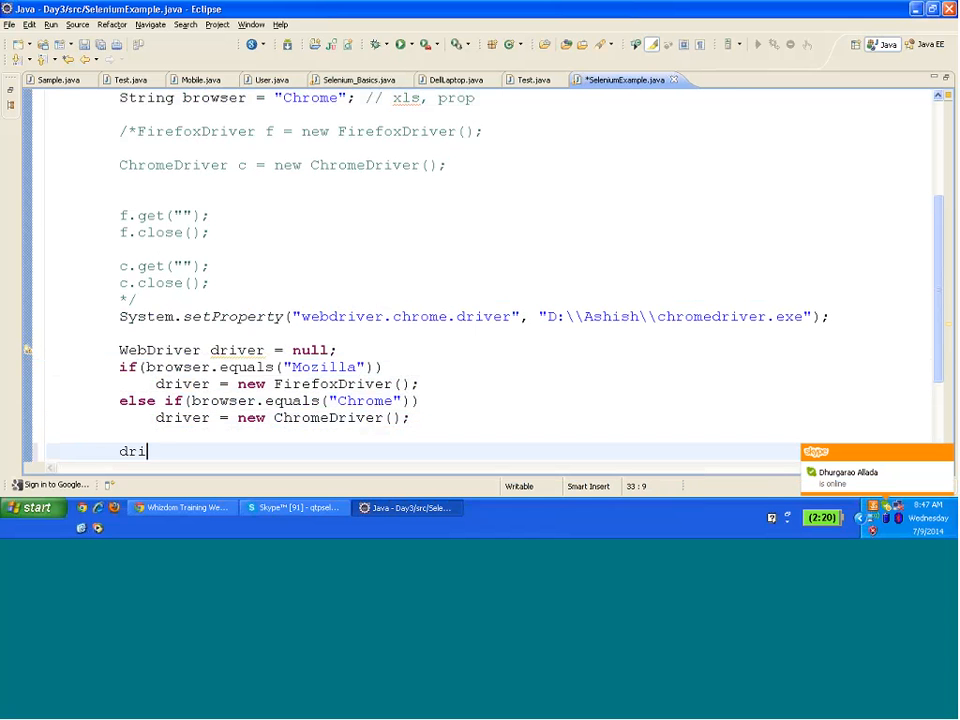
type("ver.get(\"")
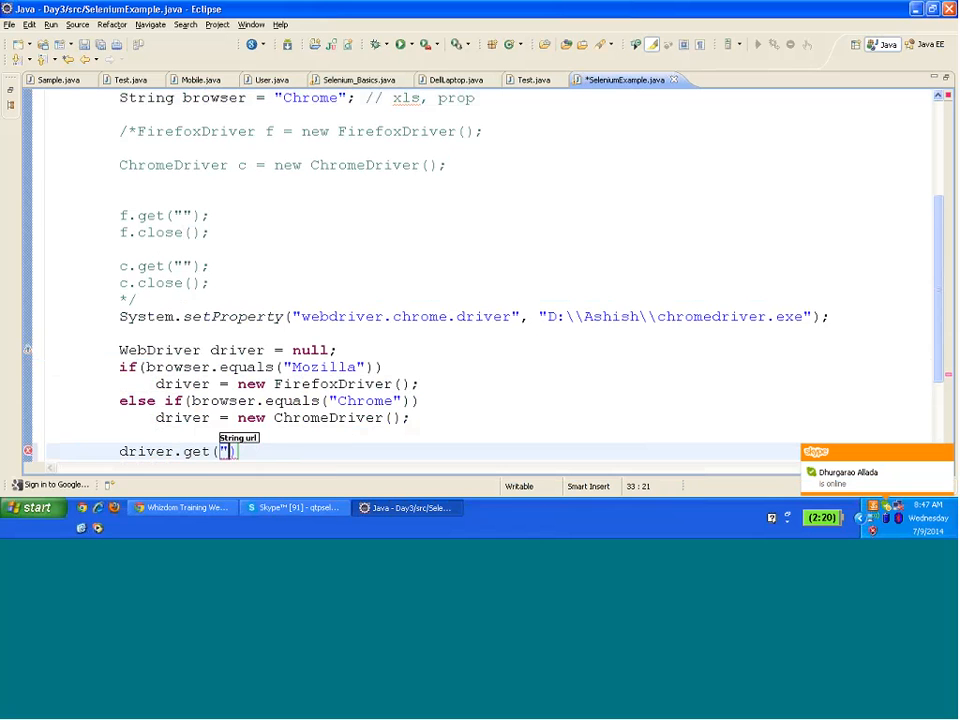
type("http://")
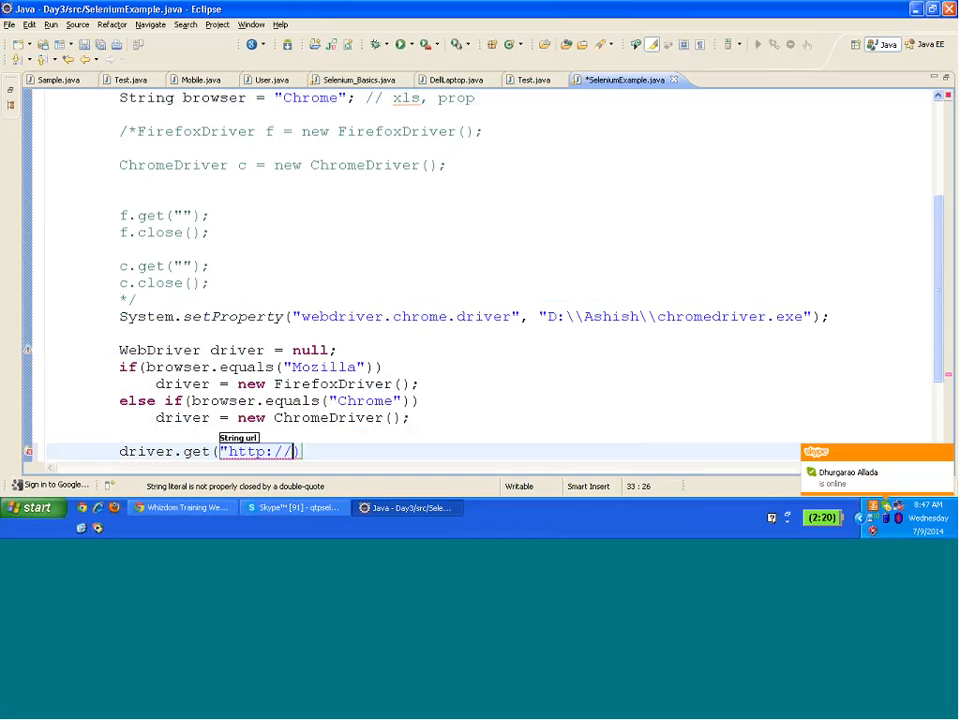
type("yahoo.v")
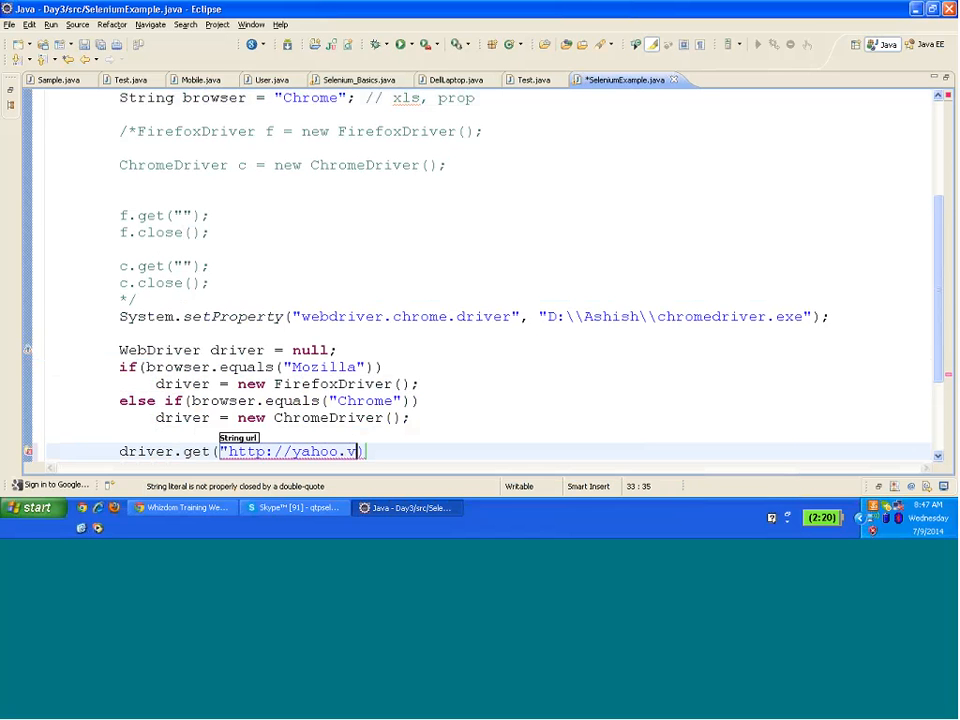
type("co")
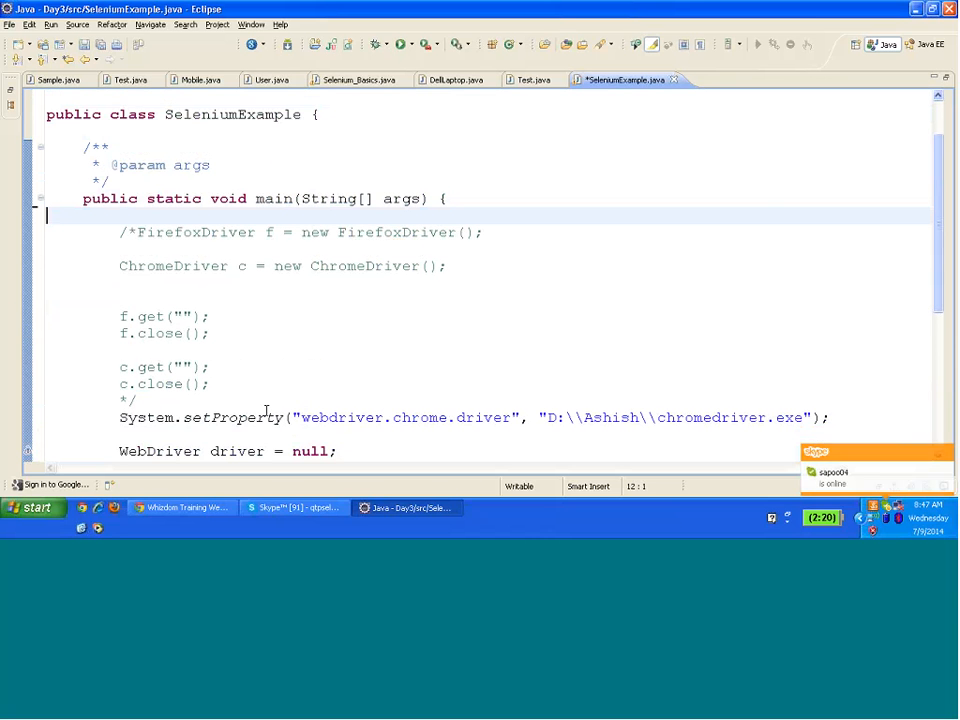
- Declare String browser = "Chrome" below the comment and run SeleniumExample as a Java application
type("String browser = \"Chrome\"; // xls, prop")
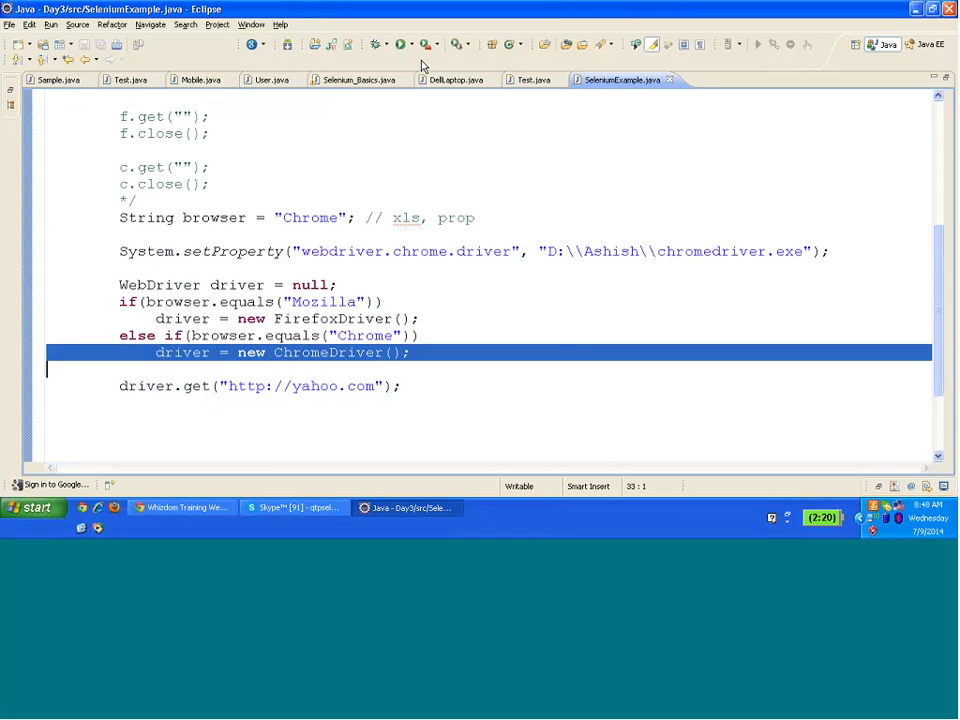
left_click(401, 44)
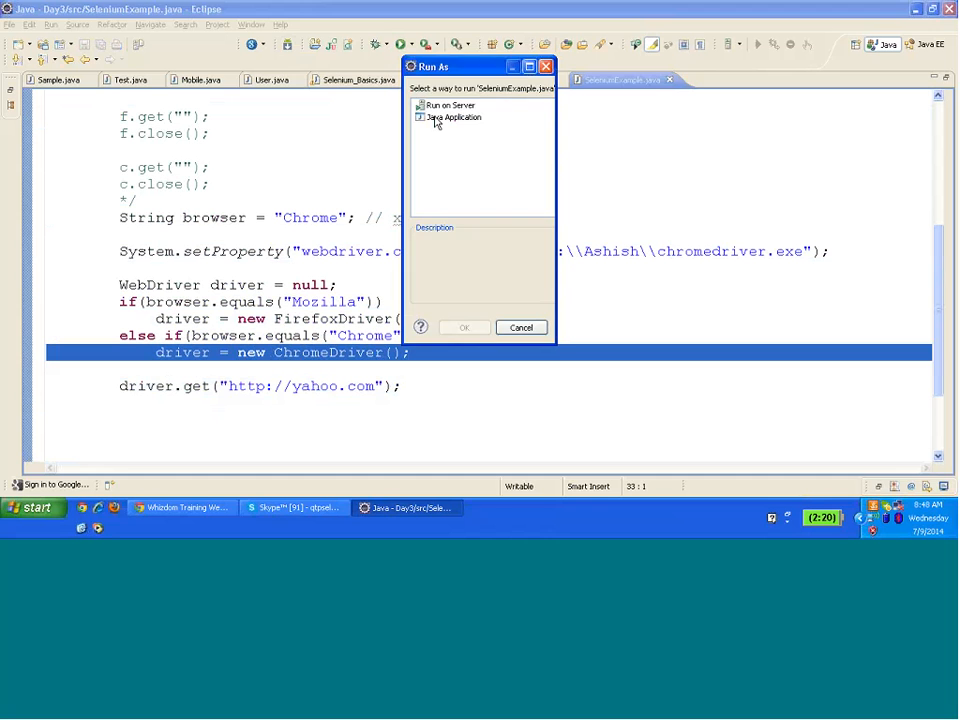
left_click(521, 327)
type("Mozilla")
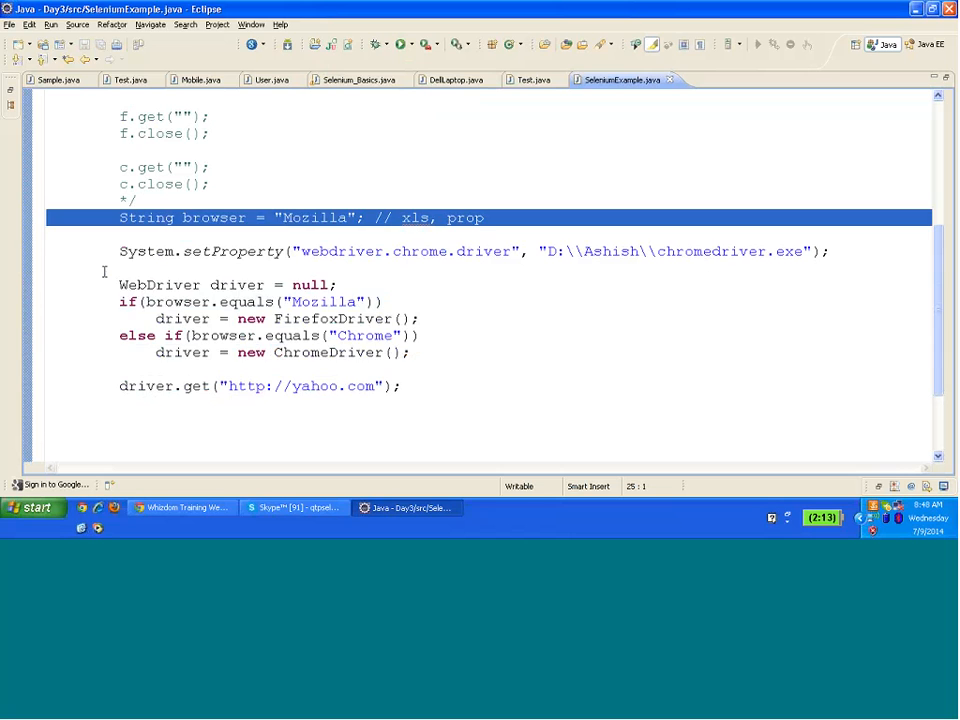
left_click_drag(119, 285, 410, 352)
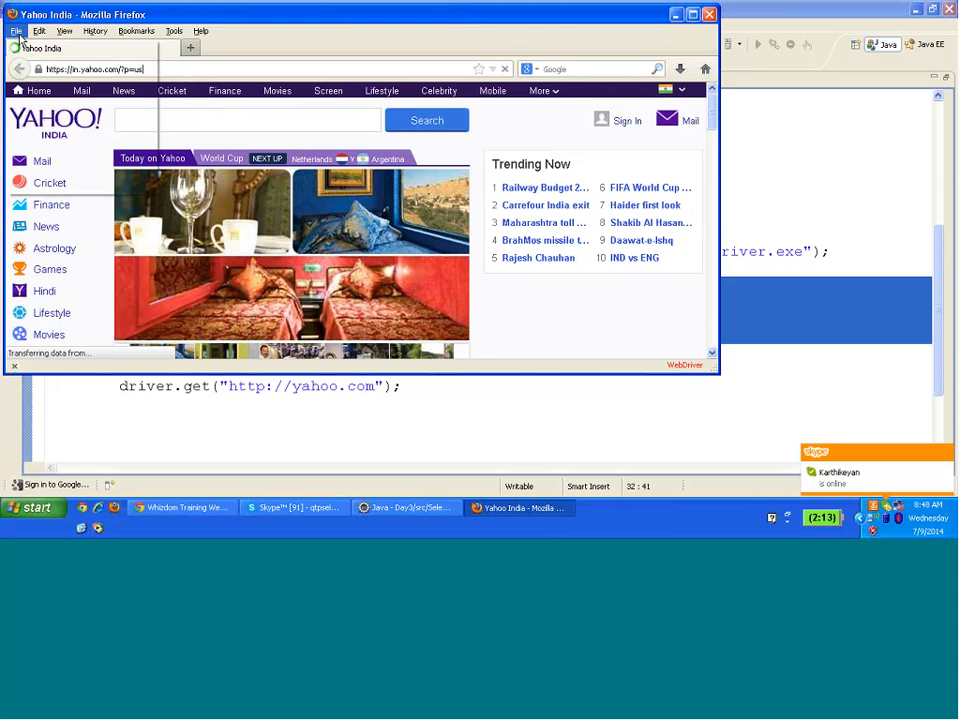
left_click(16, 31)
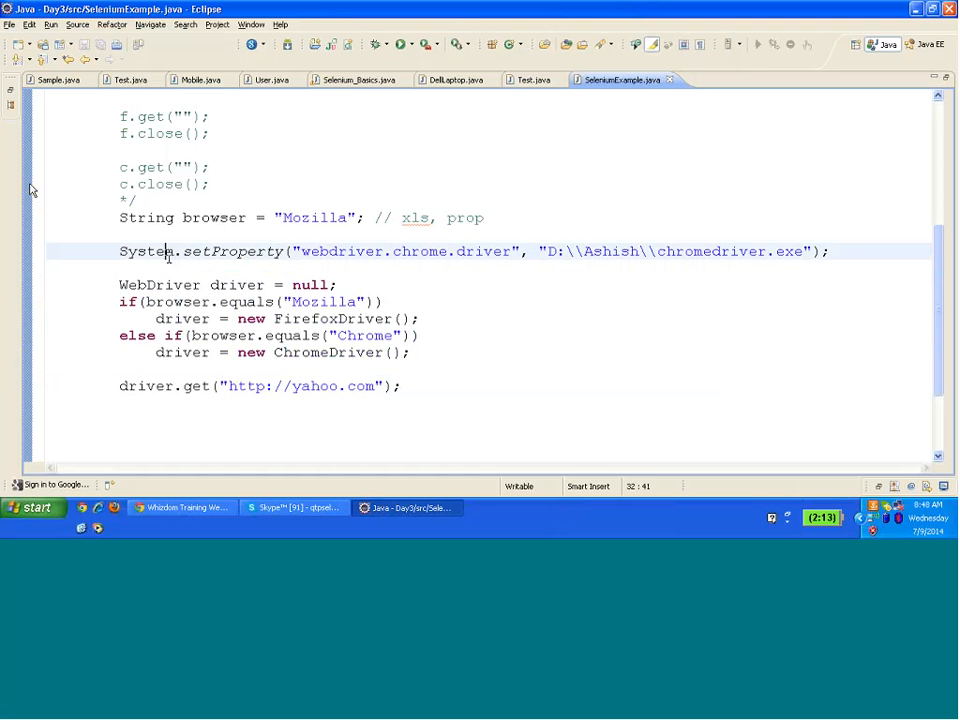
- Select the driver.get line and add a '// click' comment line beneath it
left_click(399, 43)
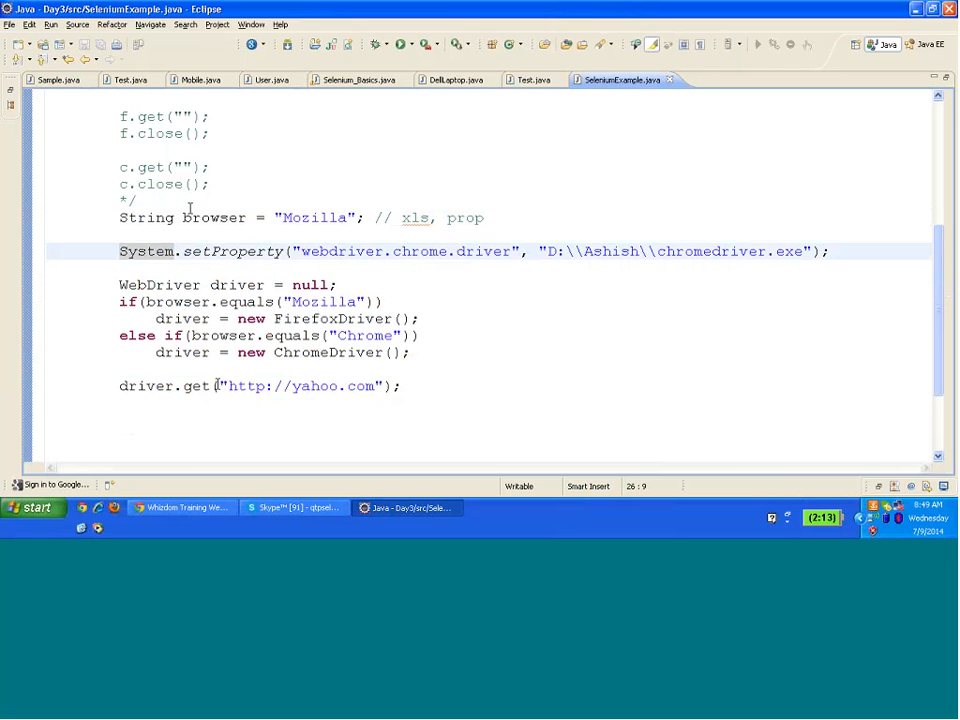
triple_click(258, 386)
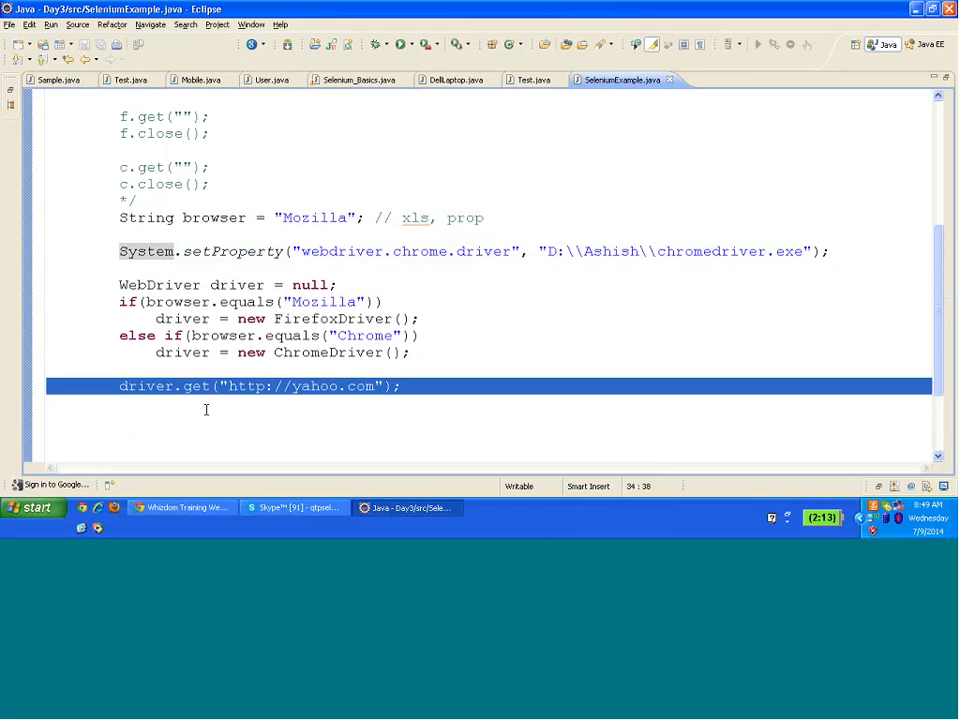
type("//")
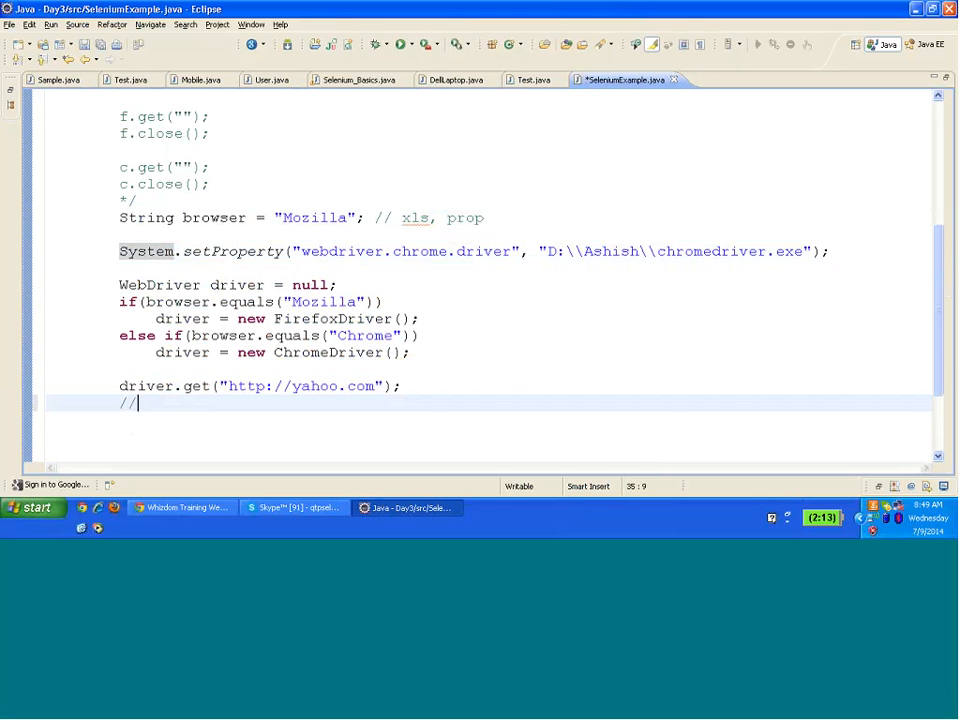
type("click")
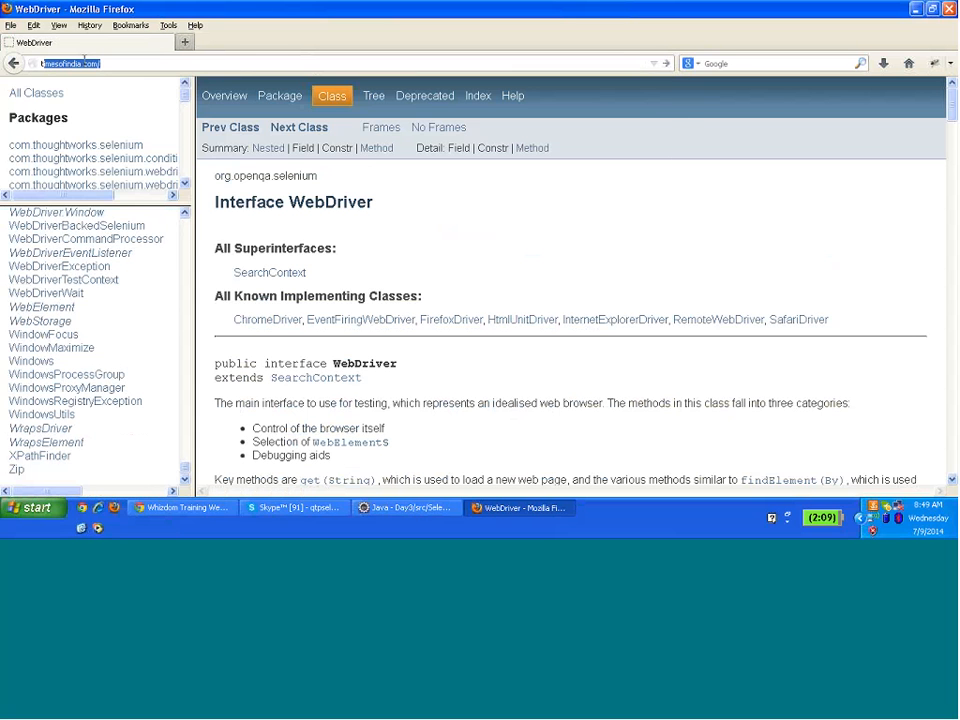
- Open timesofindia.com in Firefox, skip the advertisement page, and start a site search
type("tml")
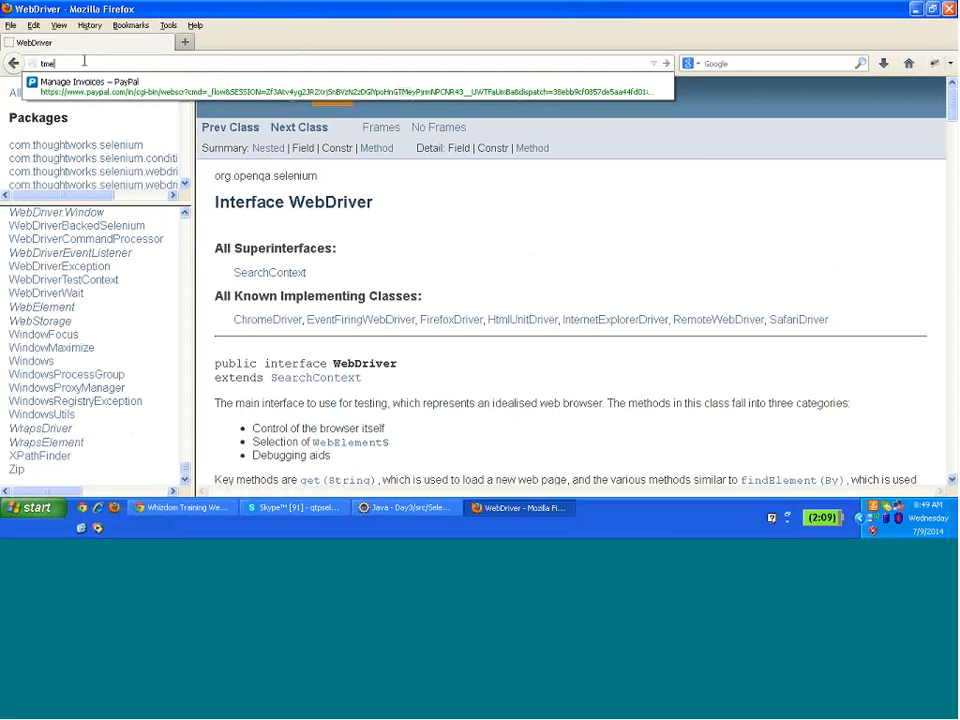
type("imesofindia.com")
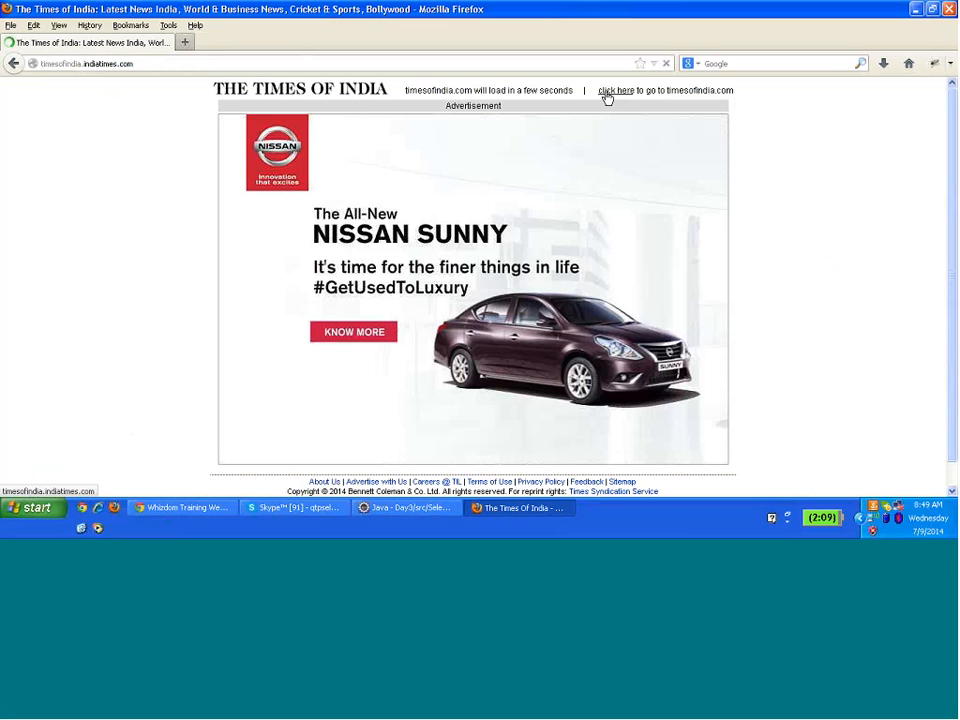
left_click(617, 90)
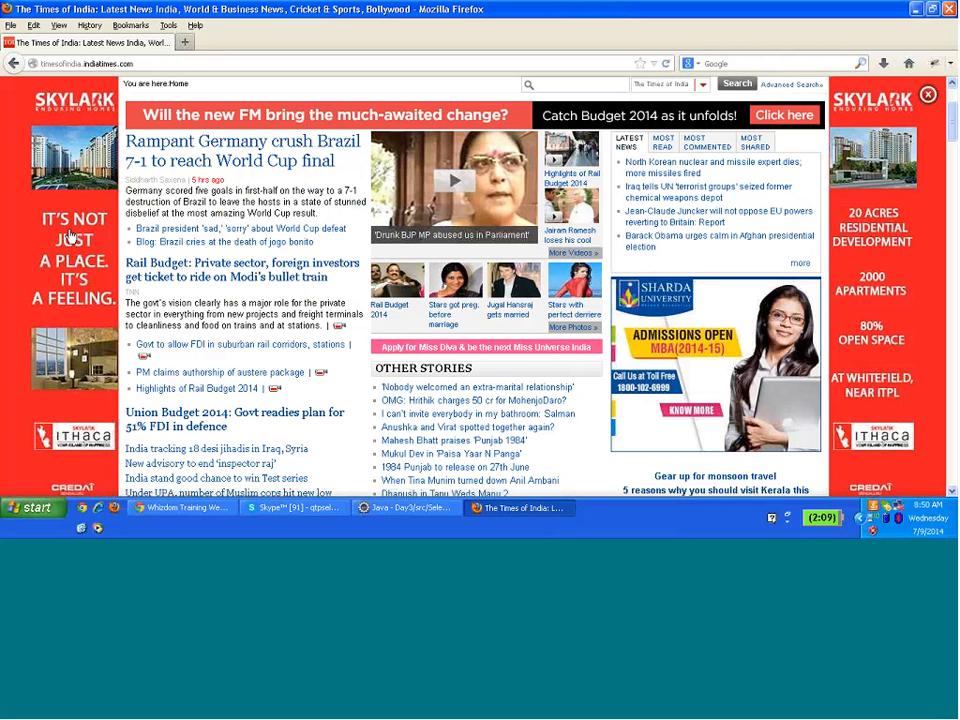
mouse_move(227, 203)
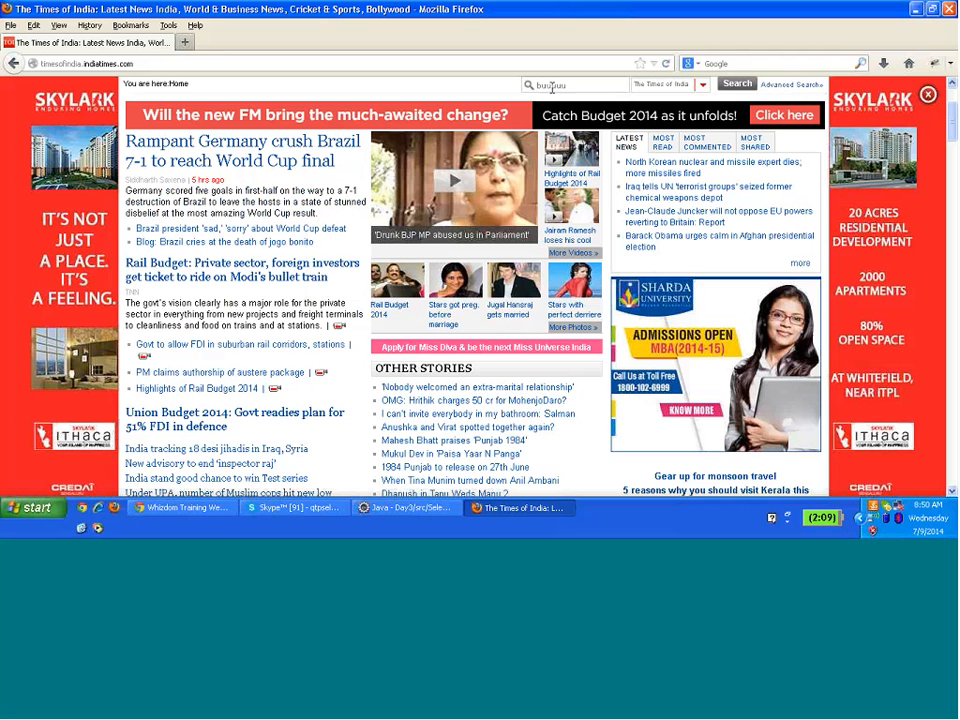
left_click(575, 84)
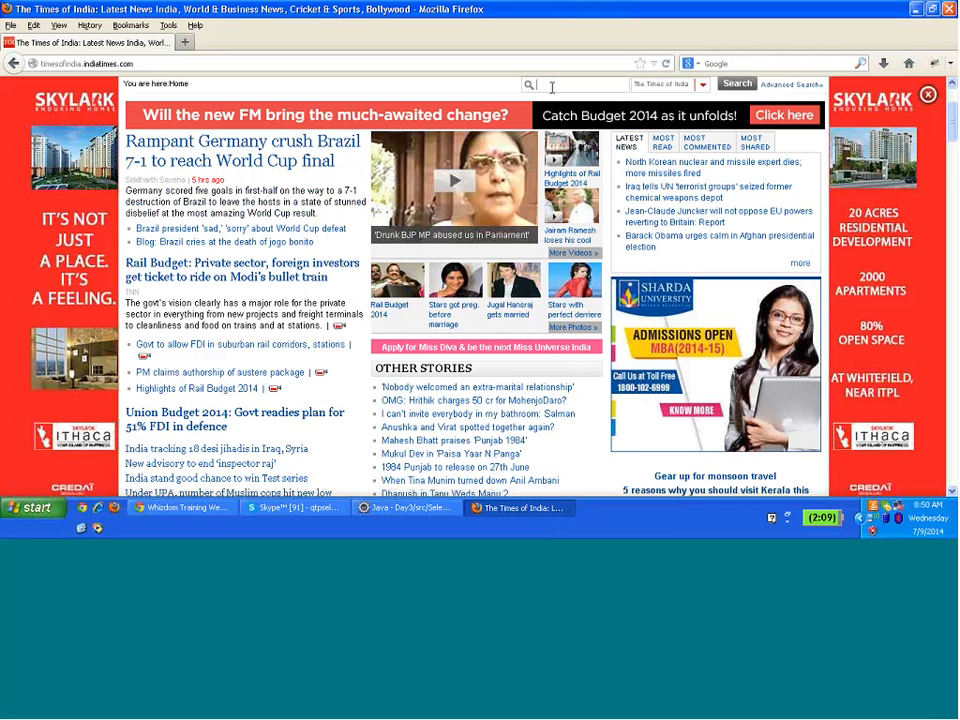